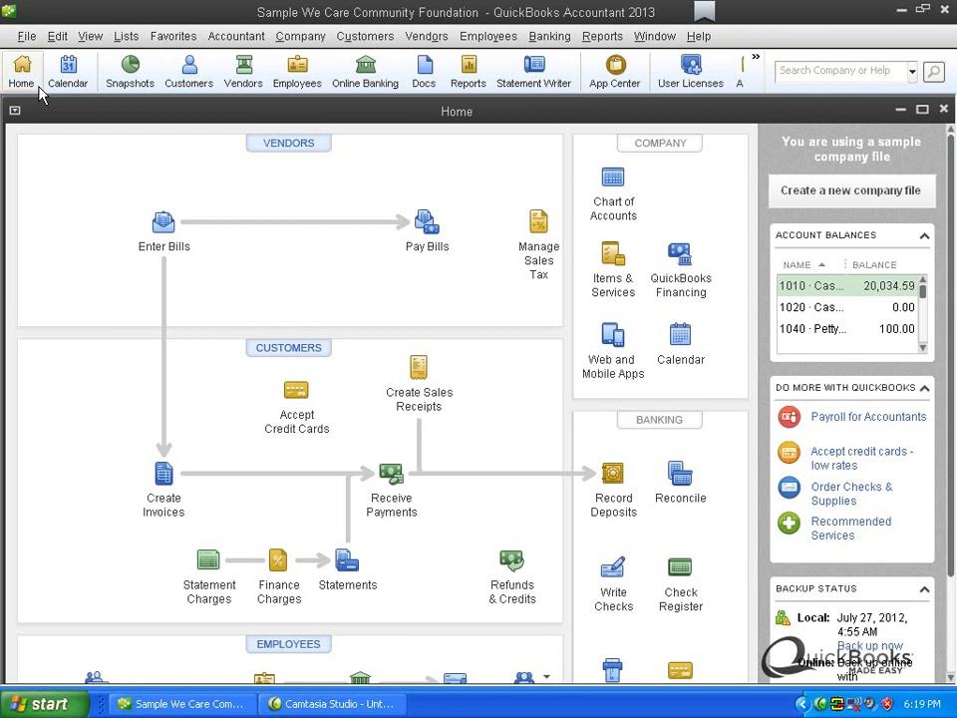
mouse_move(281, 248)
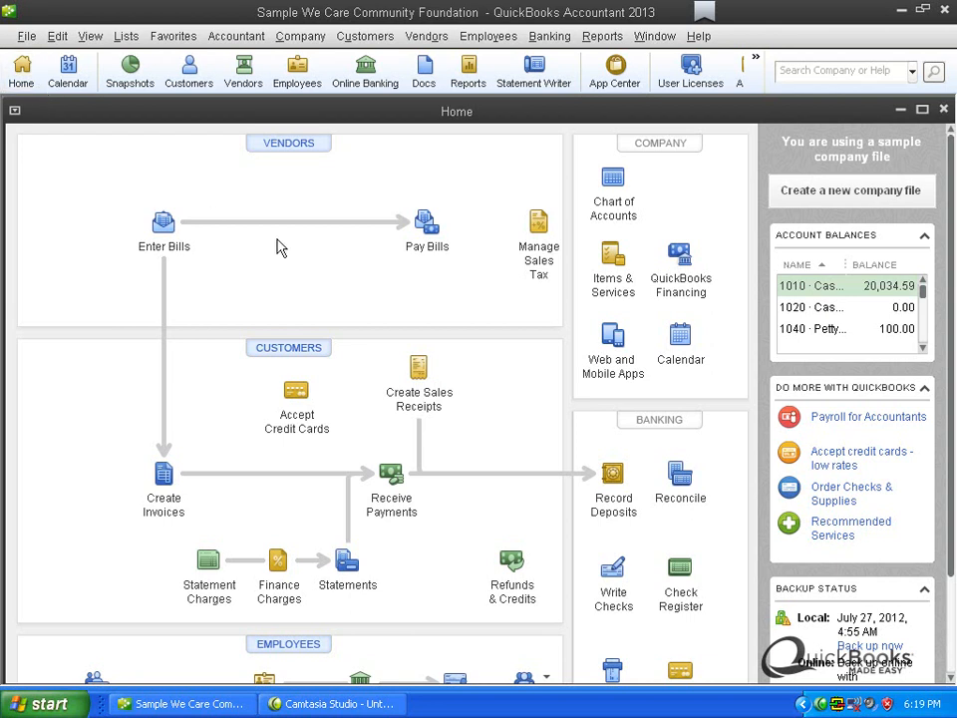
mouse_move(538, 163)
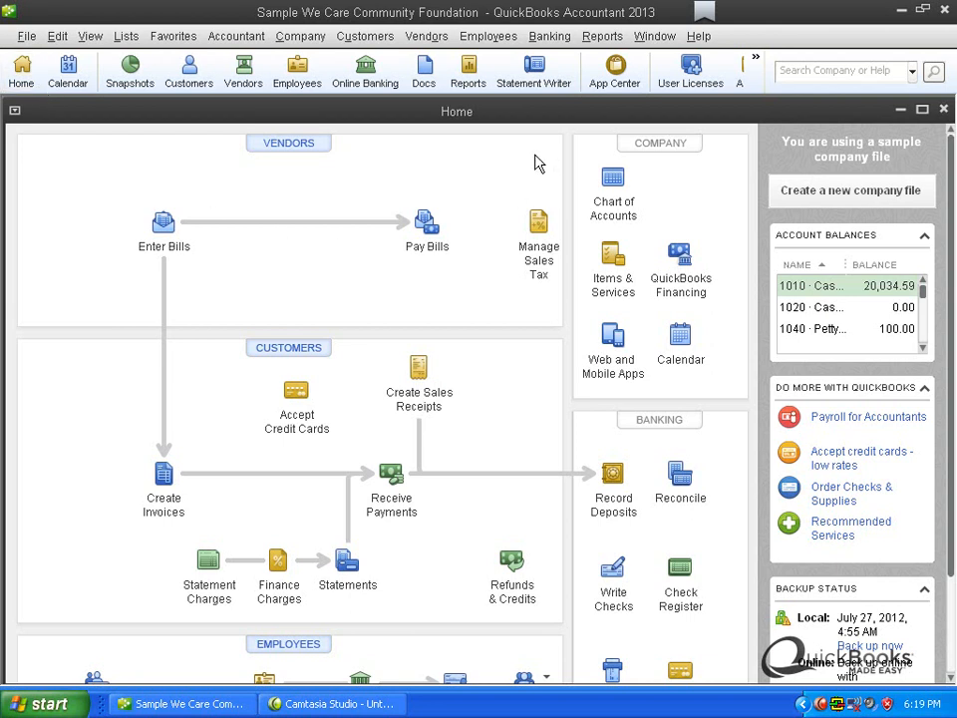
- Show the Banking menu commands over the Home page
left_click(550, 36)
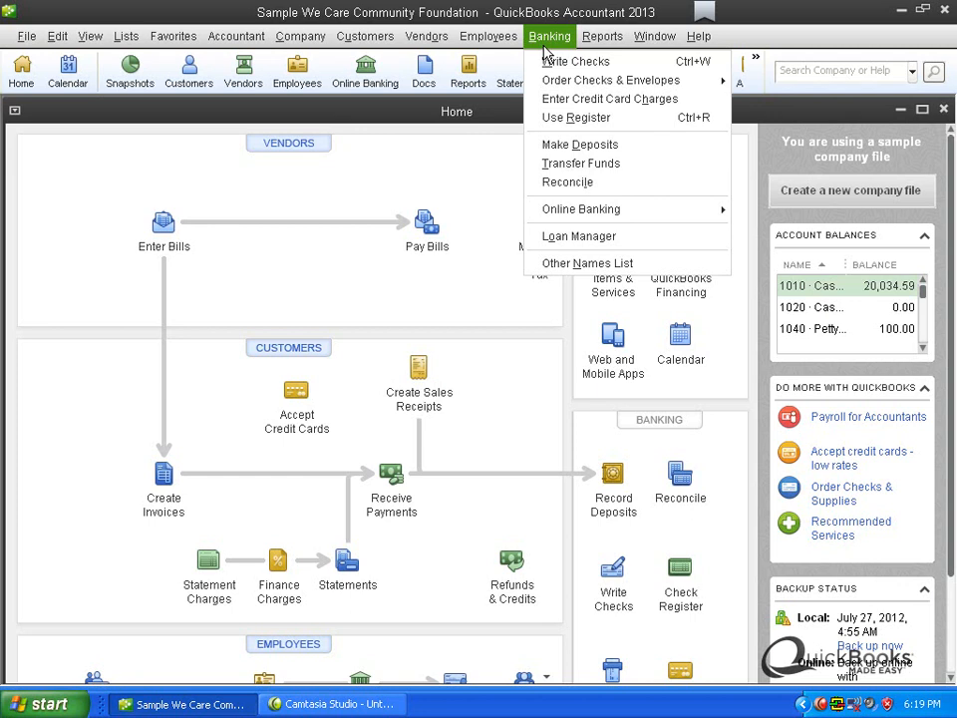
mouse_move(609, 99)
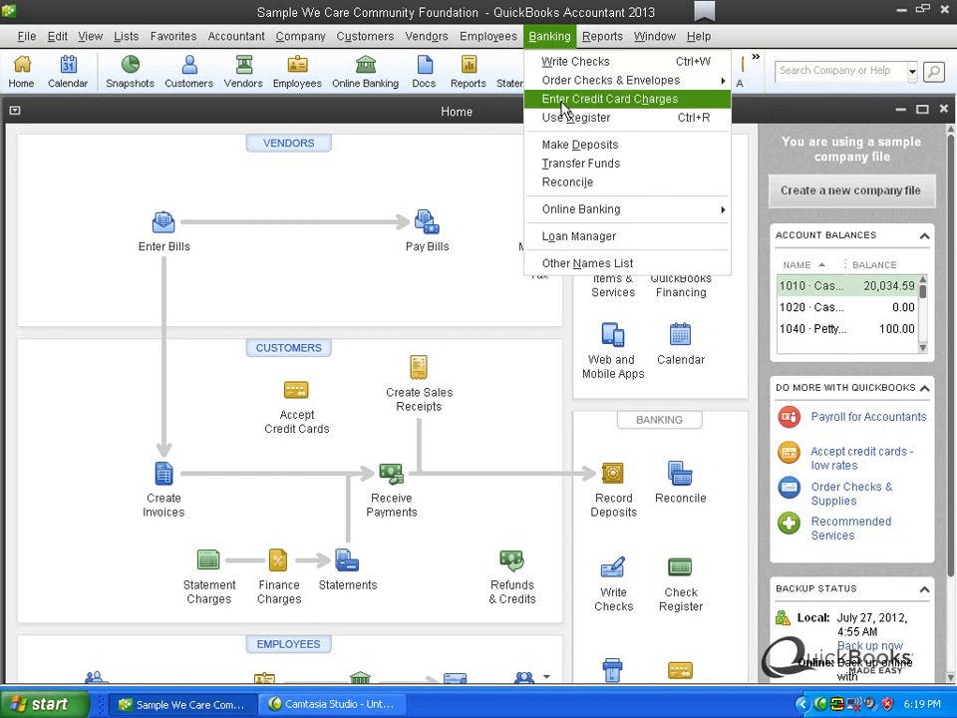
mouse_move(568, 181)
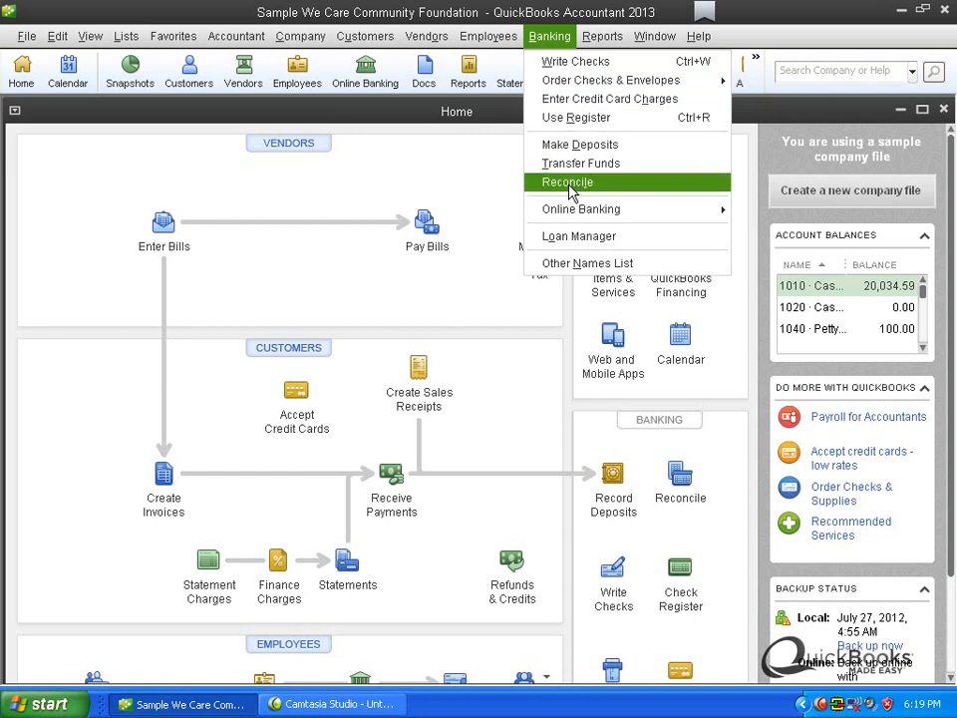
- Begin reconciling Cash in bank - operating for the 11/30/2017 statement and continue to the transaction list
left_click(568, 181)
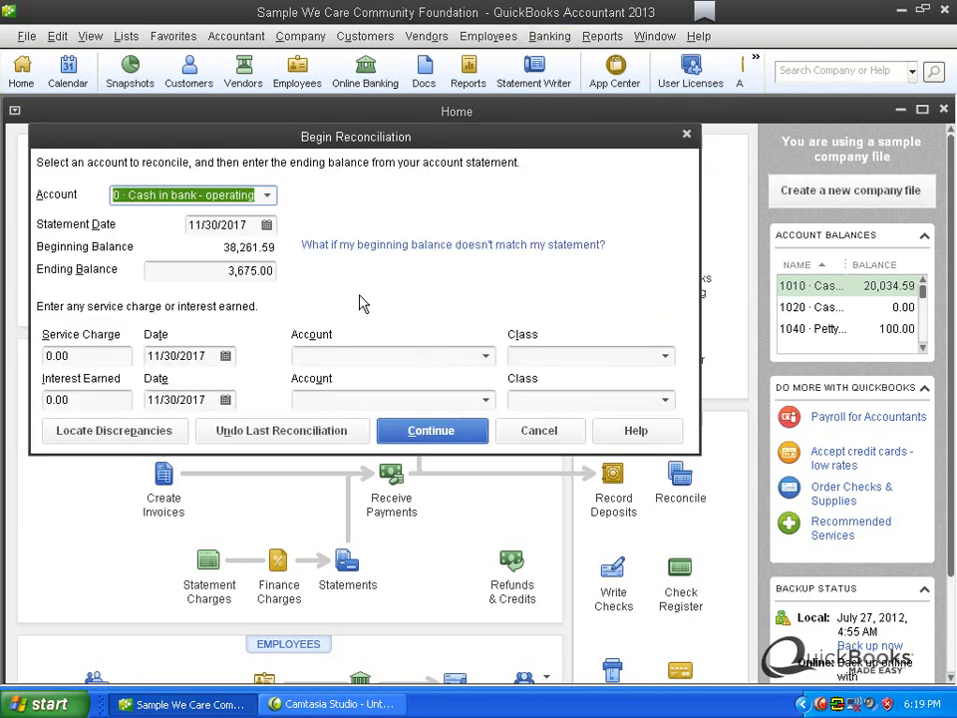
left_click(431, 431)
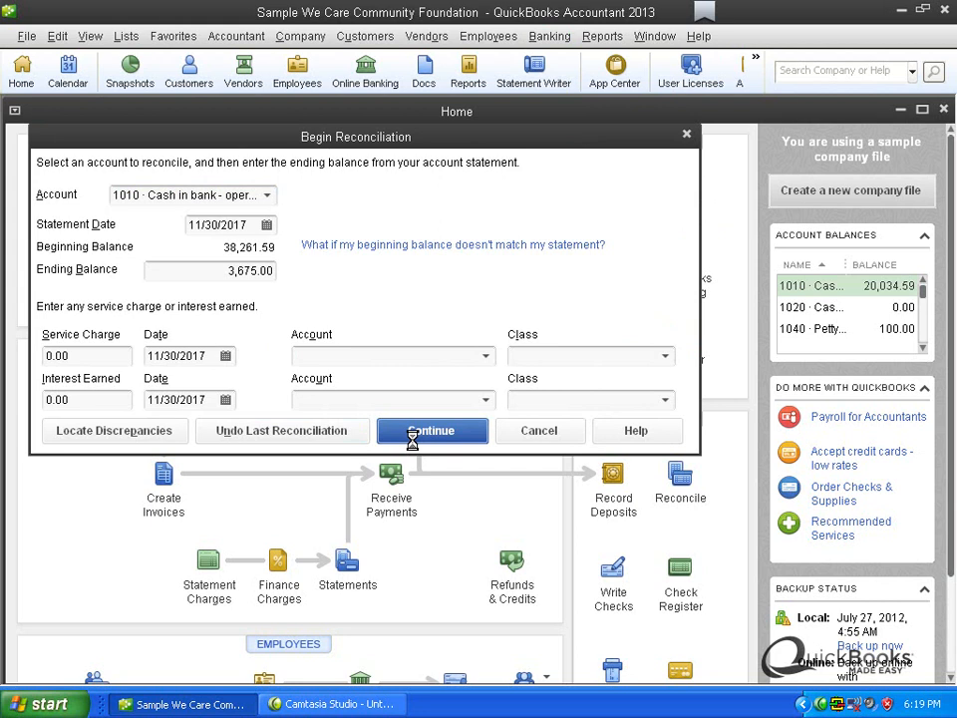
left_click(432, 430)
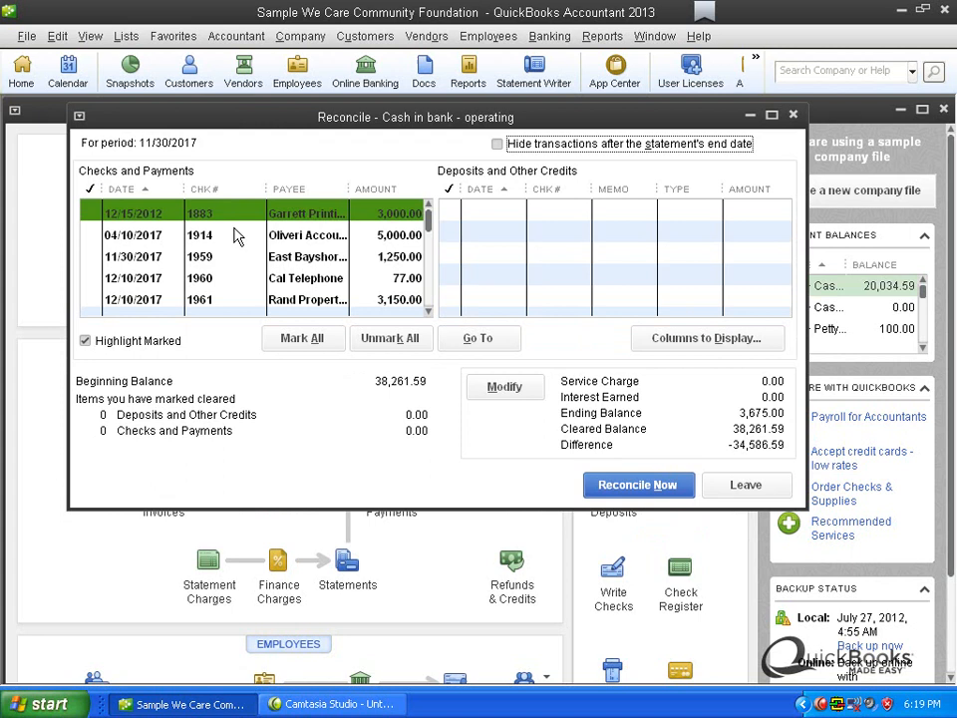
mouse_move(160, 293)
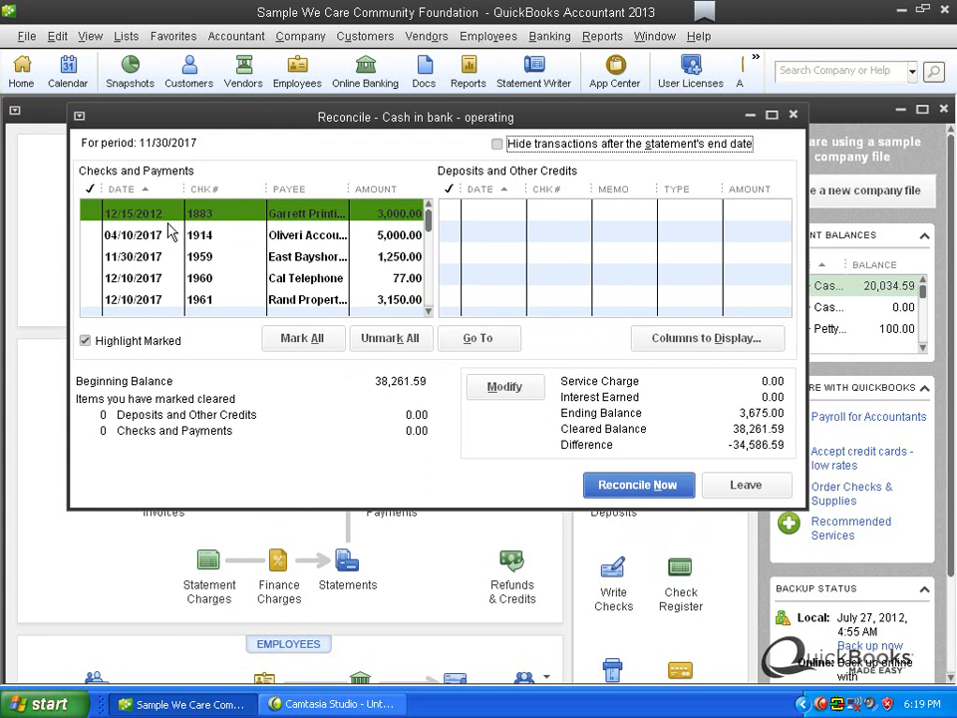
mouse_move(169, 248)
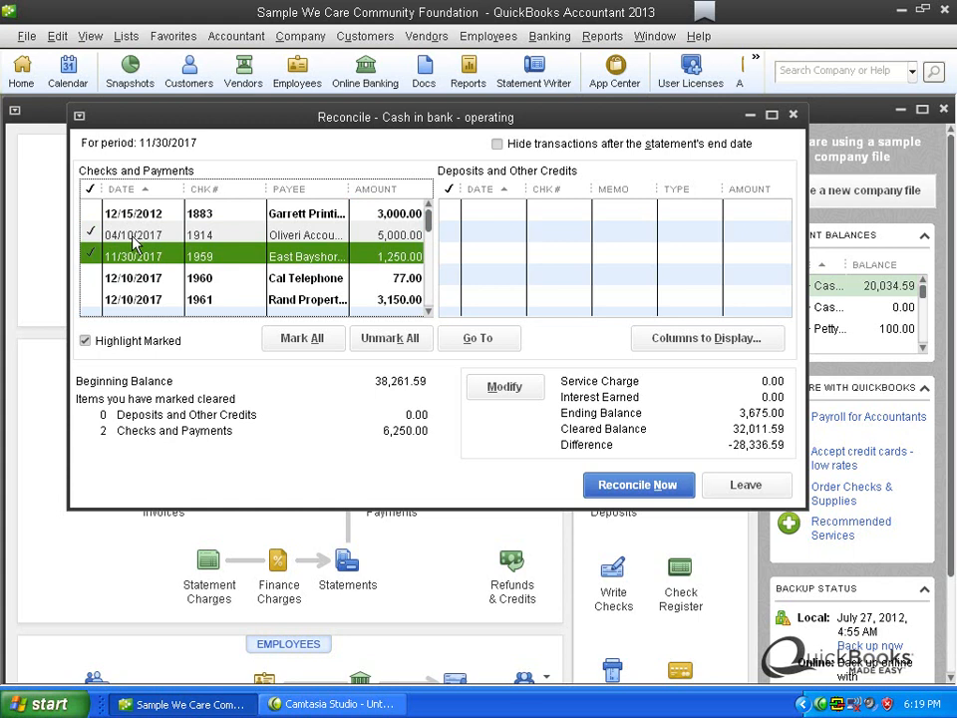
mouse_move(219, 222)
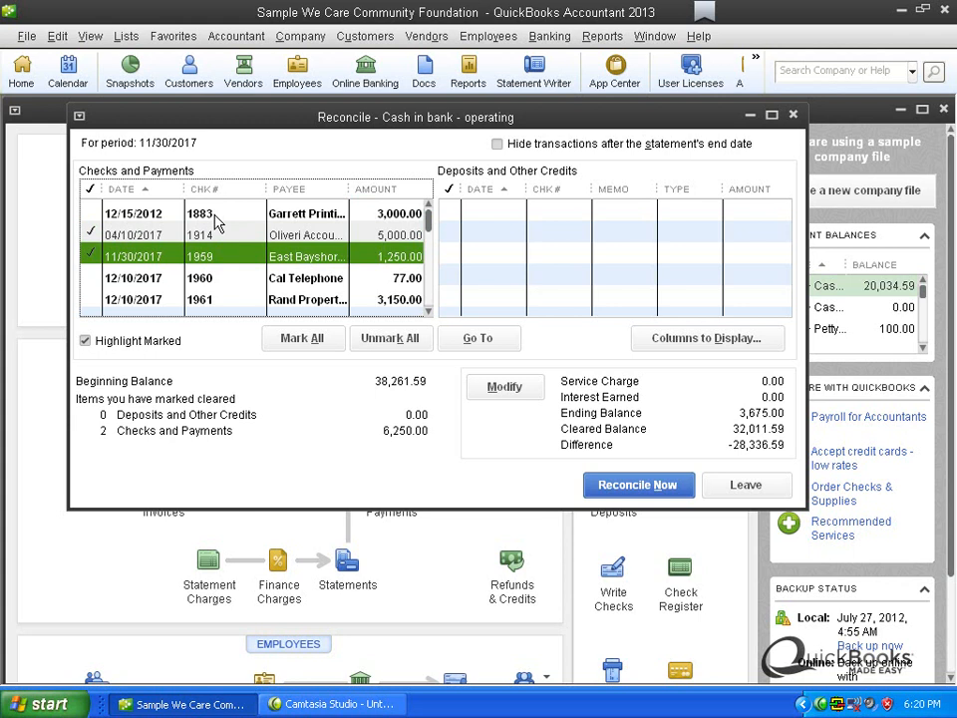
mouse_move(361, 225)
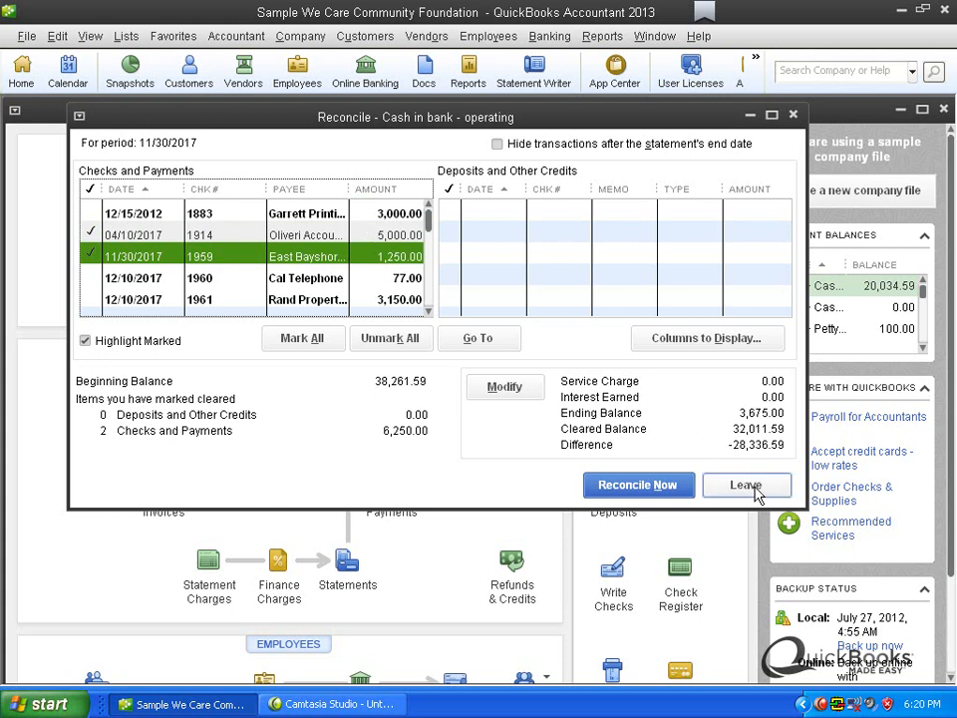
- Leave the reconciliation unfinished and bring up check 1964 for 150.00 in Write Checks
left_click(745, 484)
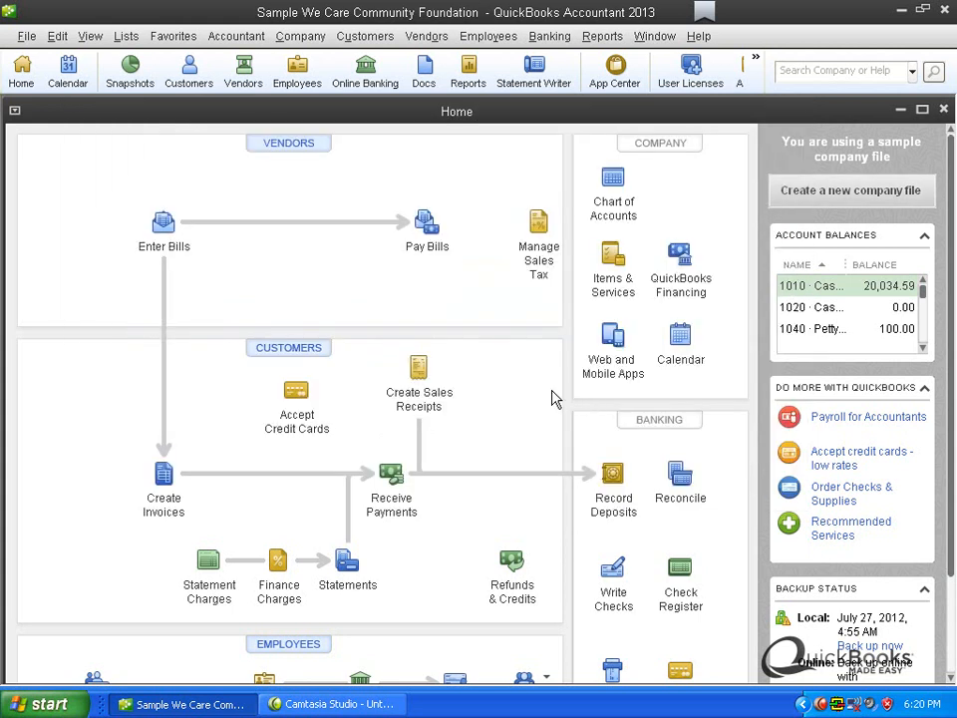
mouse_move(543, 401)
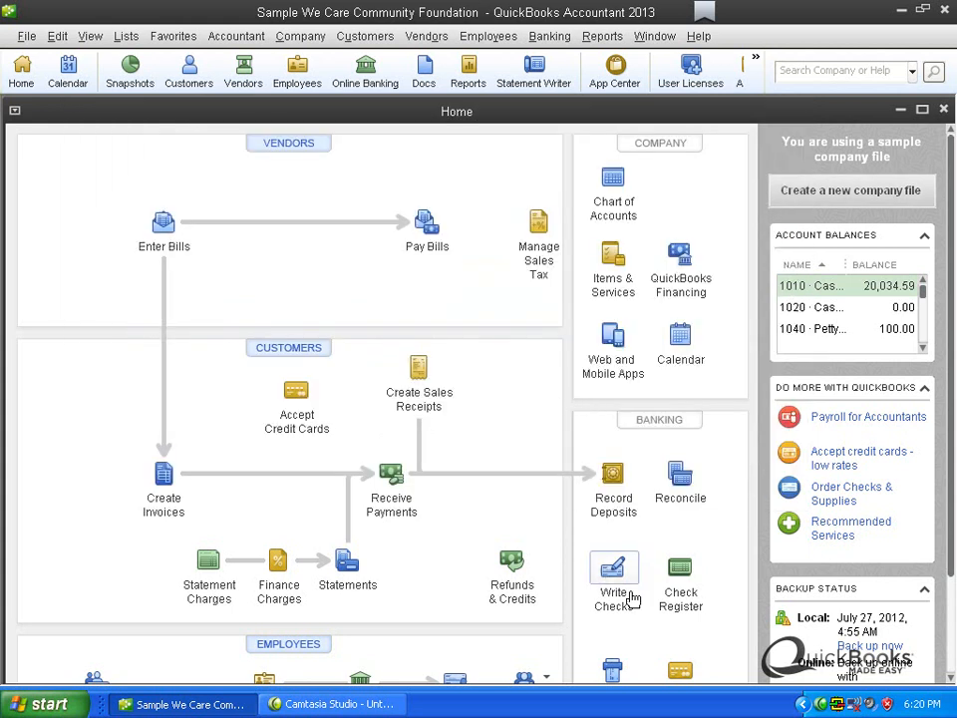
left_click(613, 568)
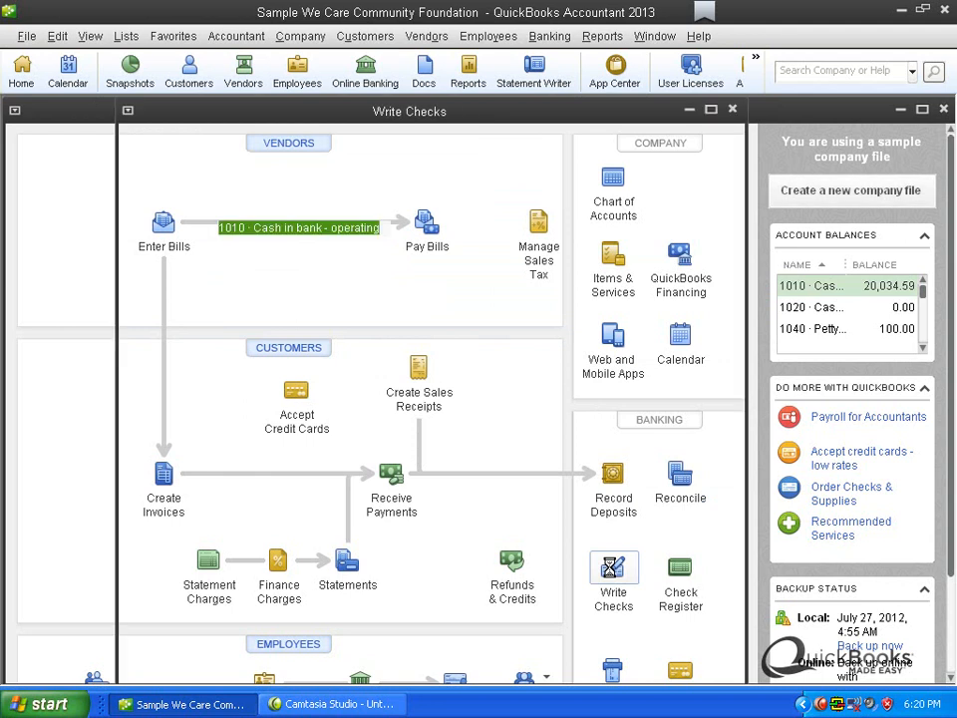
left_click(614, 568)
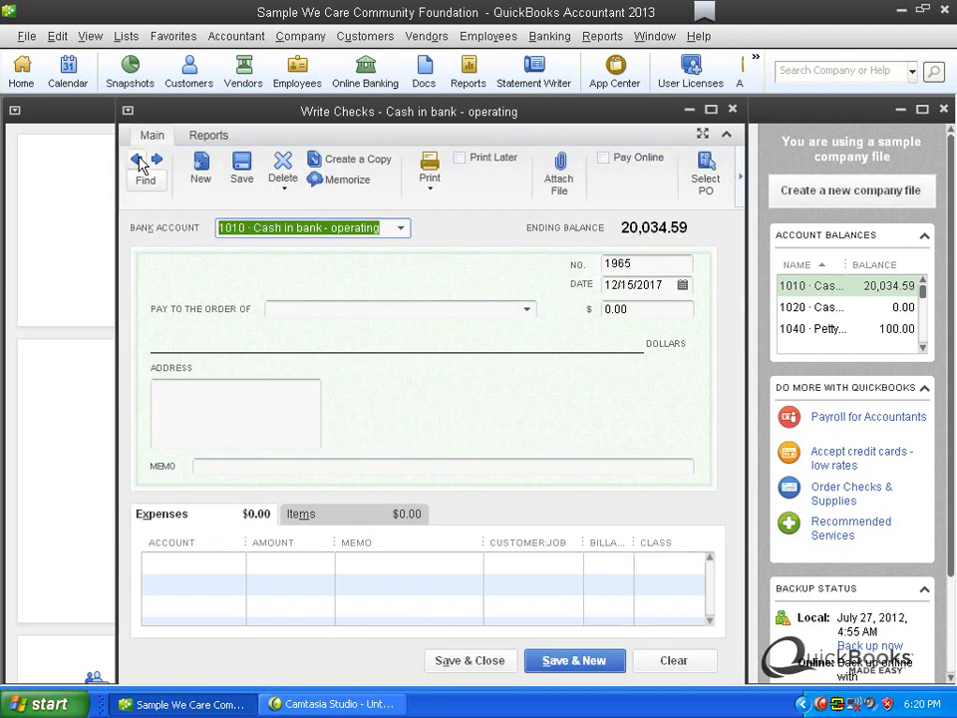
left_click(137, 158)
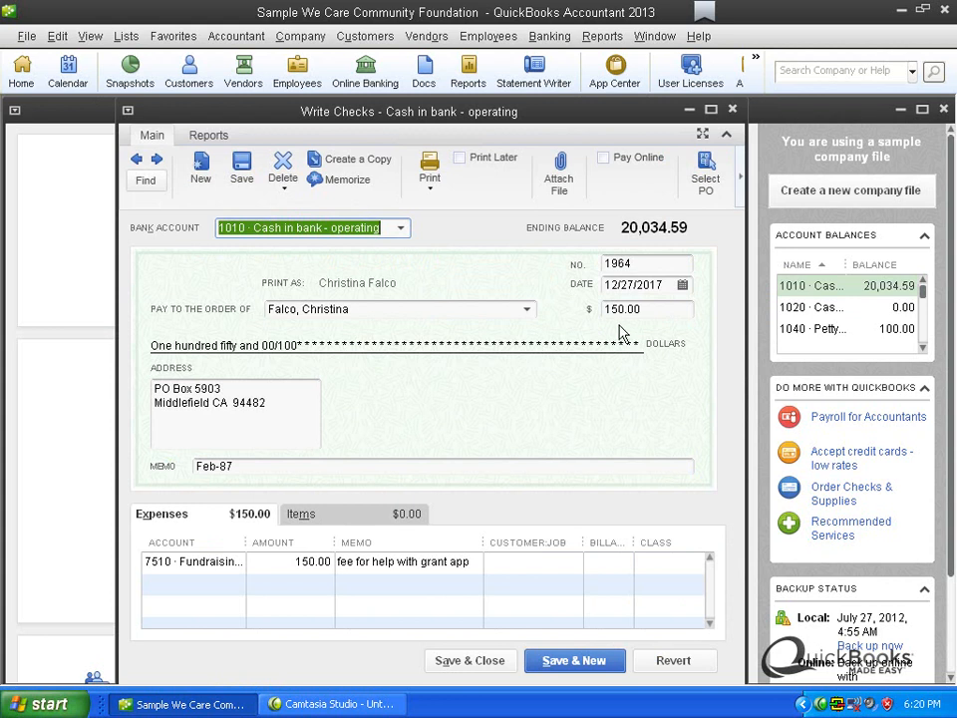
mouse_move(501, 307)
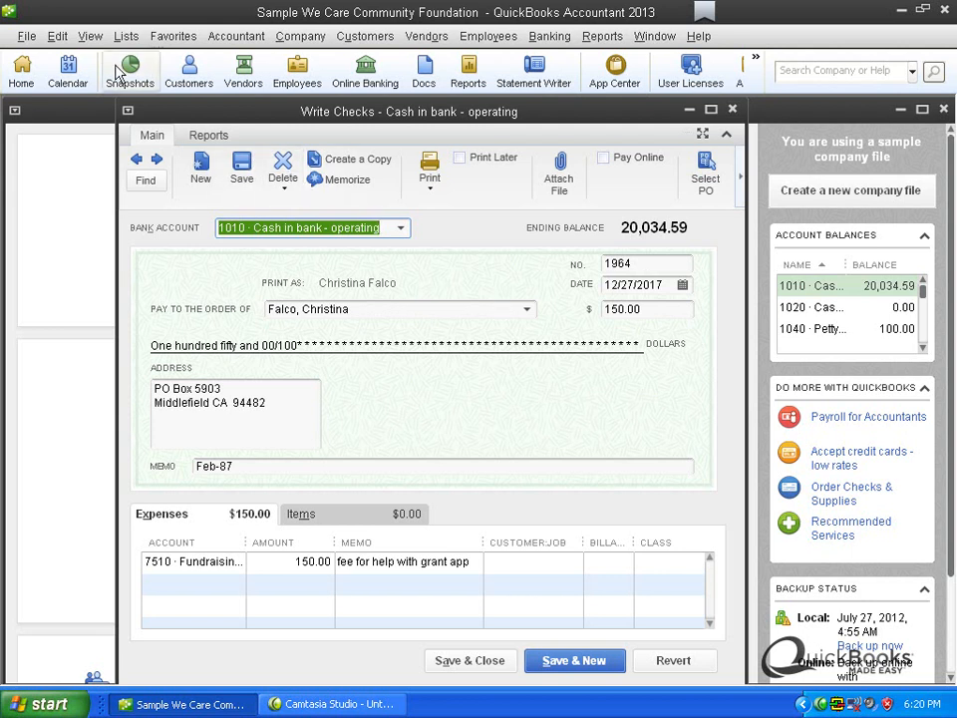
left_click(57, 36)
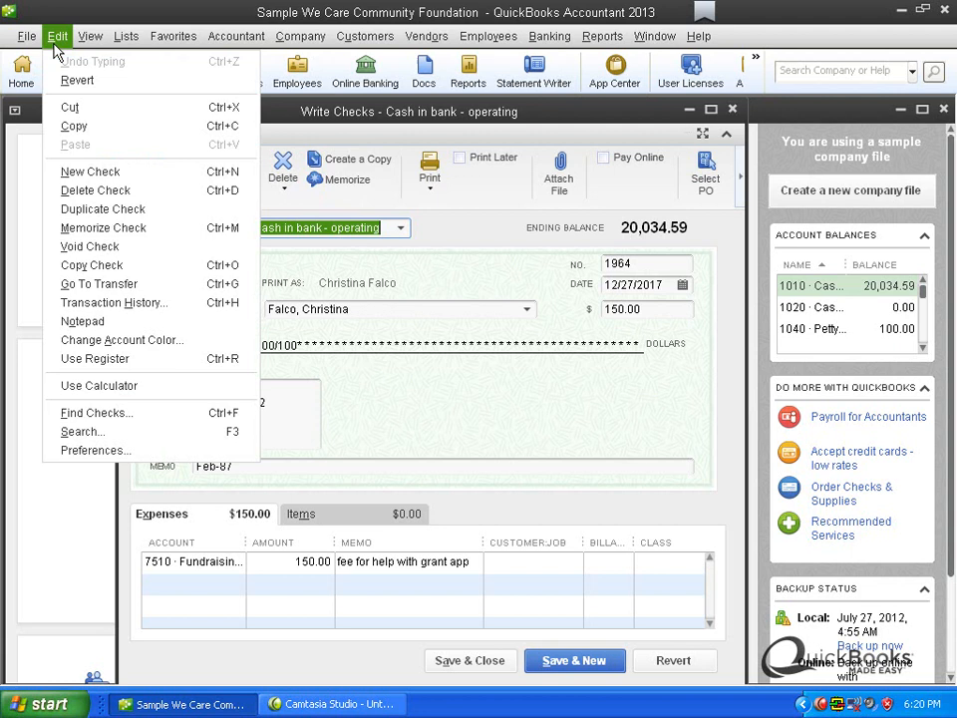
mouse_move(94, 190)
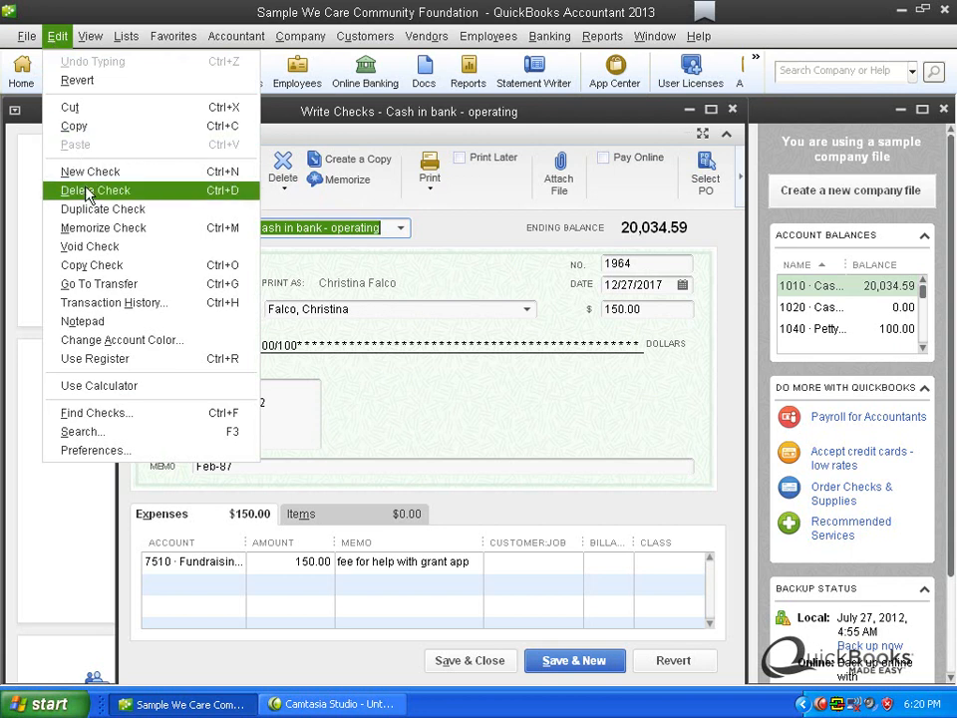
mouse_move(90, 247)
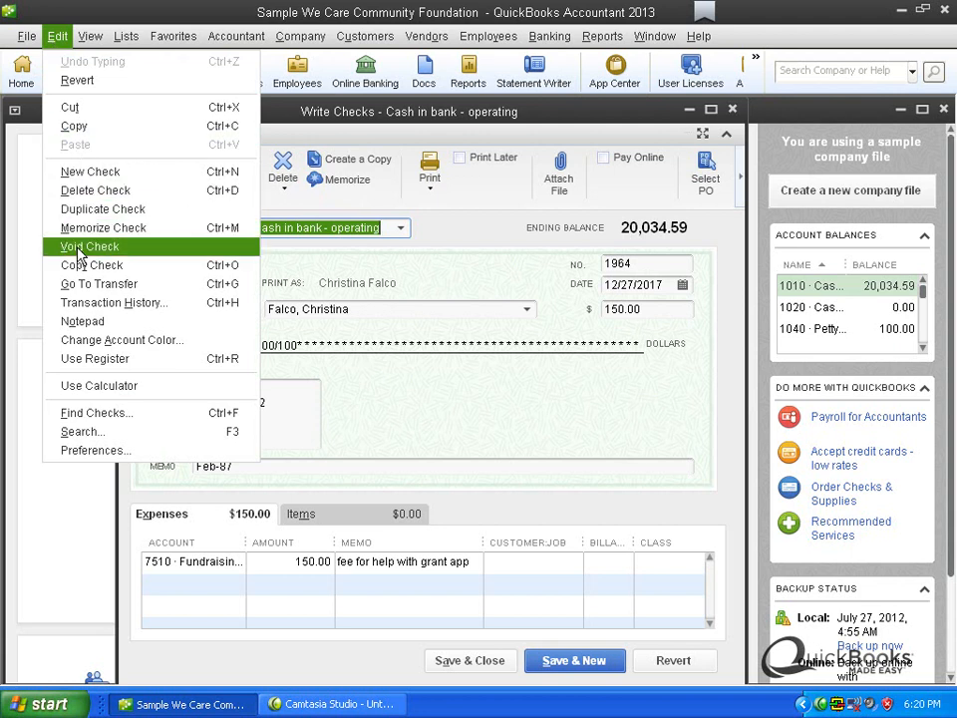
mouse_move(347, 65)
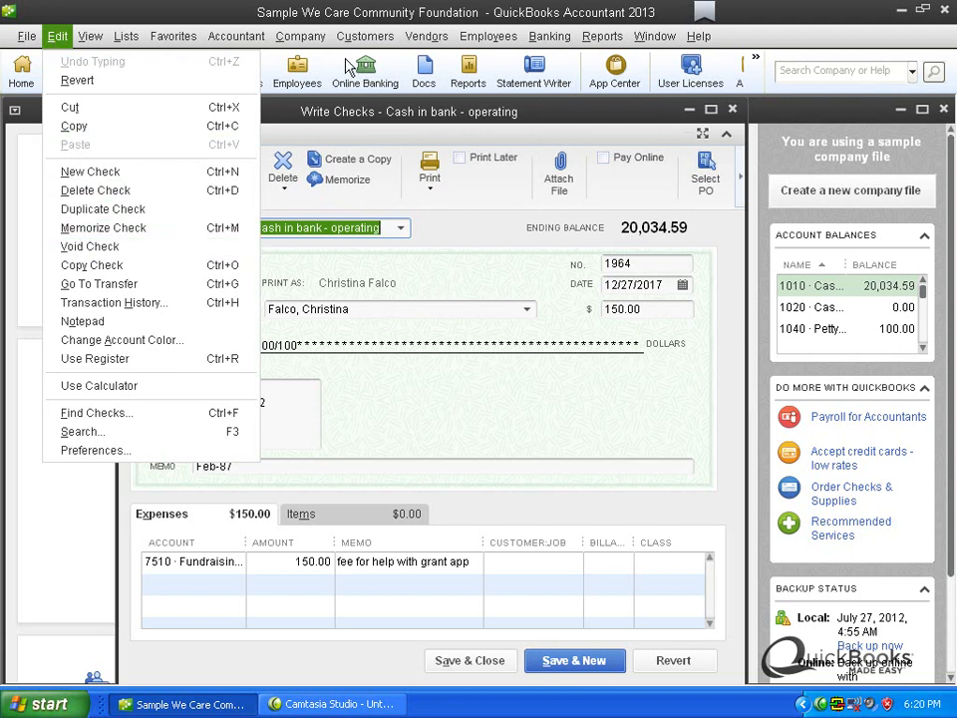
left_click(364, 36)
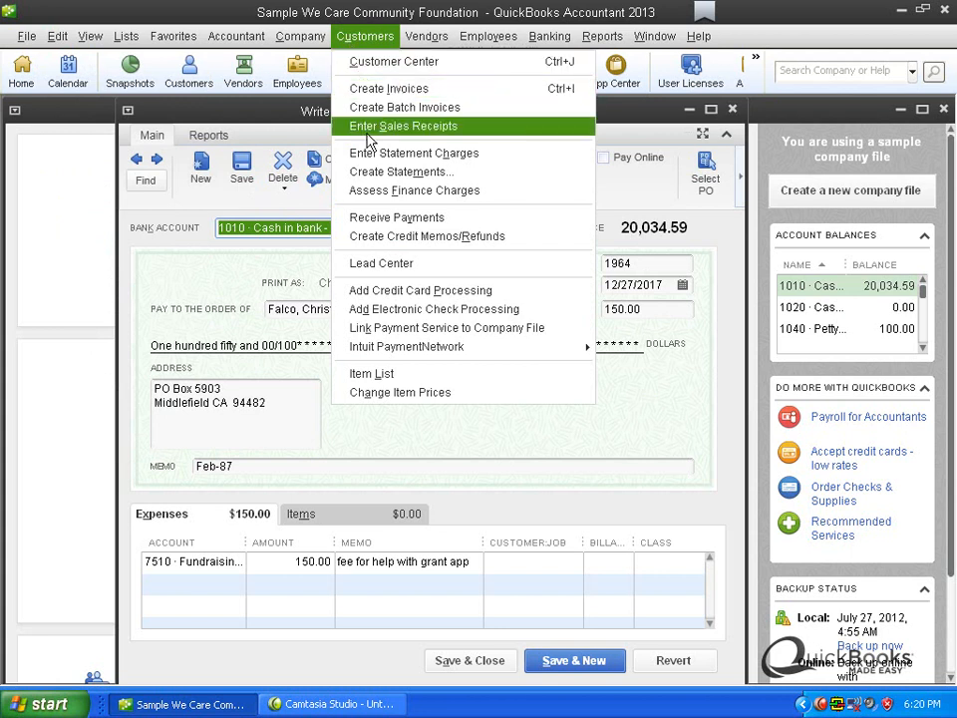
mouse_move(396, 218)
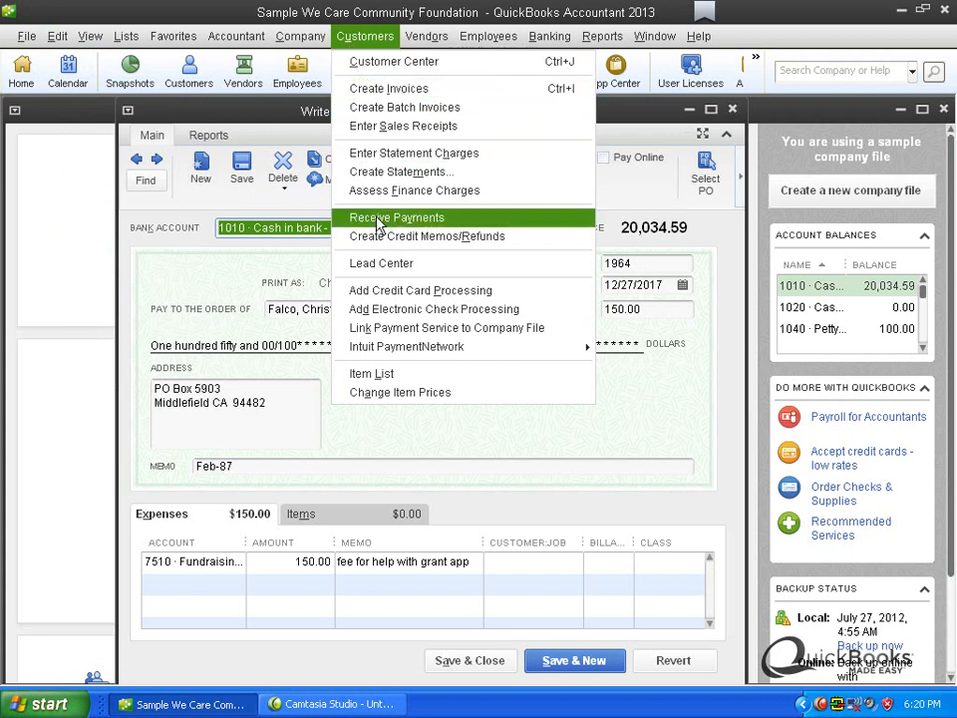
mouse_move(403, 126)
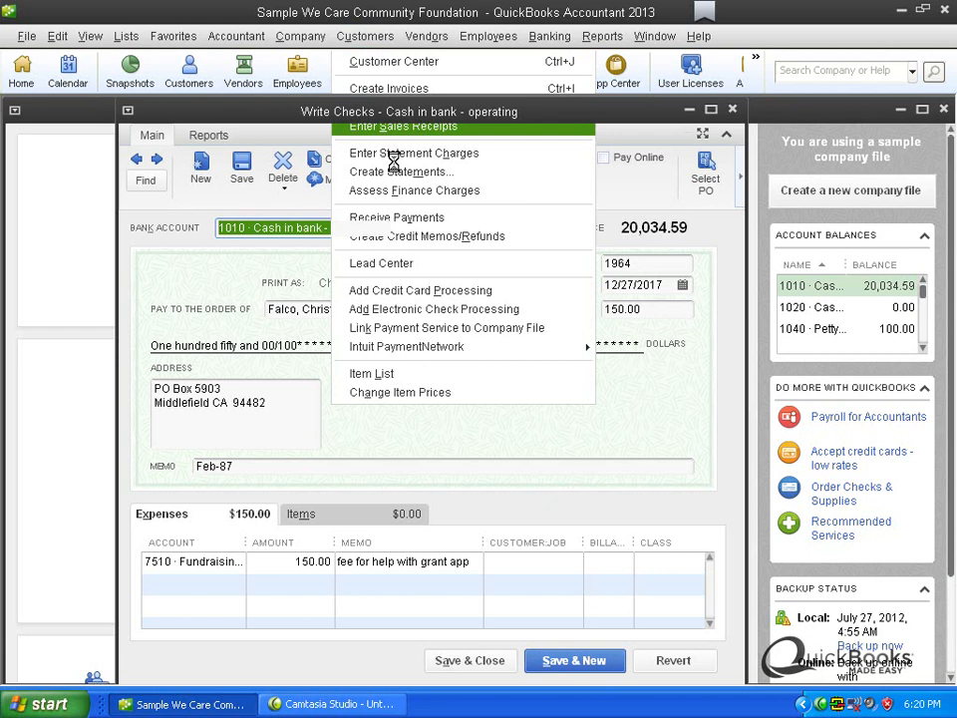
left_click(404, 126)
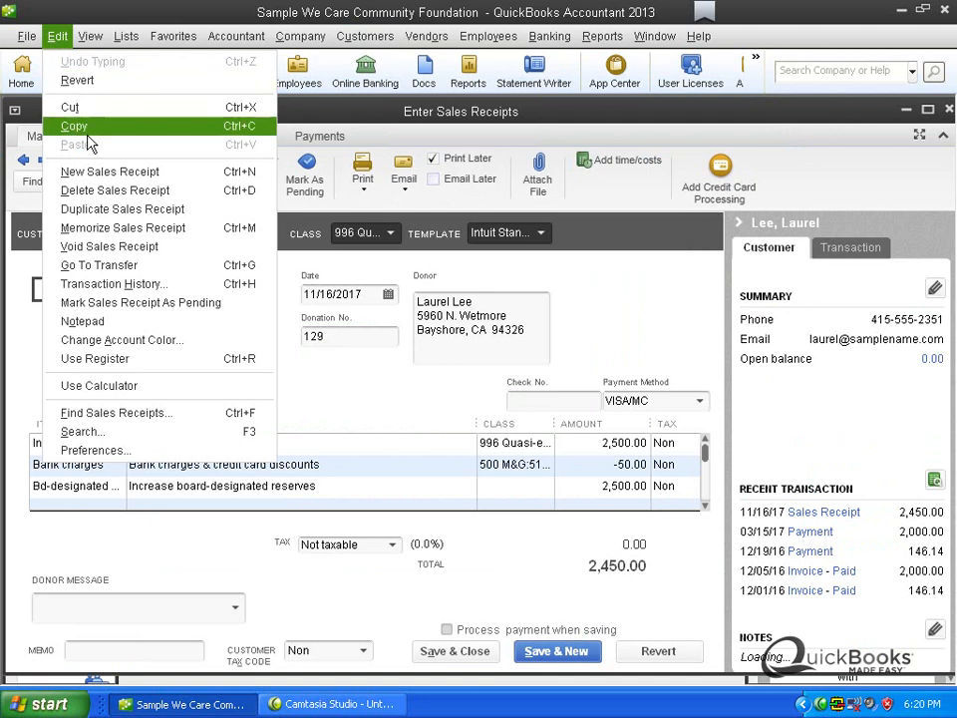
mouse_move(89, 252)
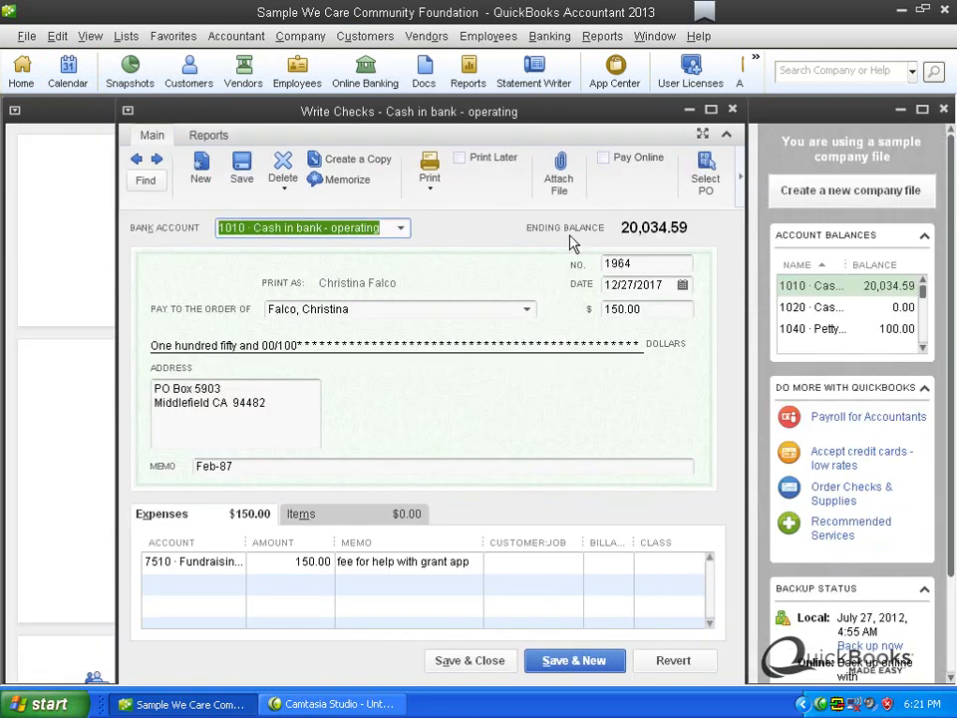
mouse_move(446, 206)
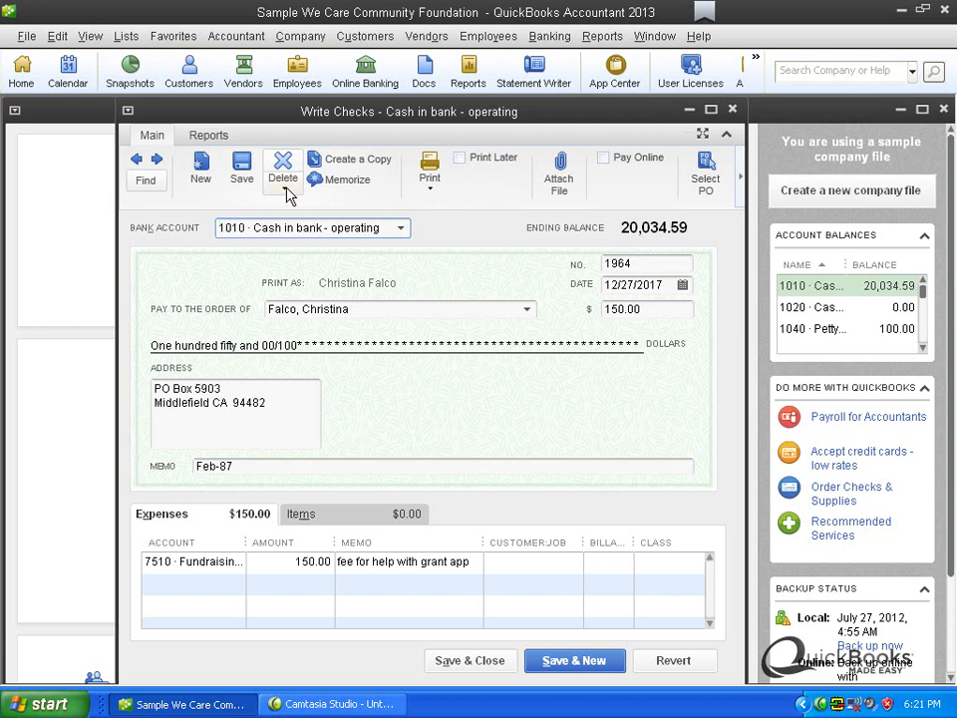
mouse_move(290, 227)
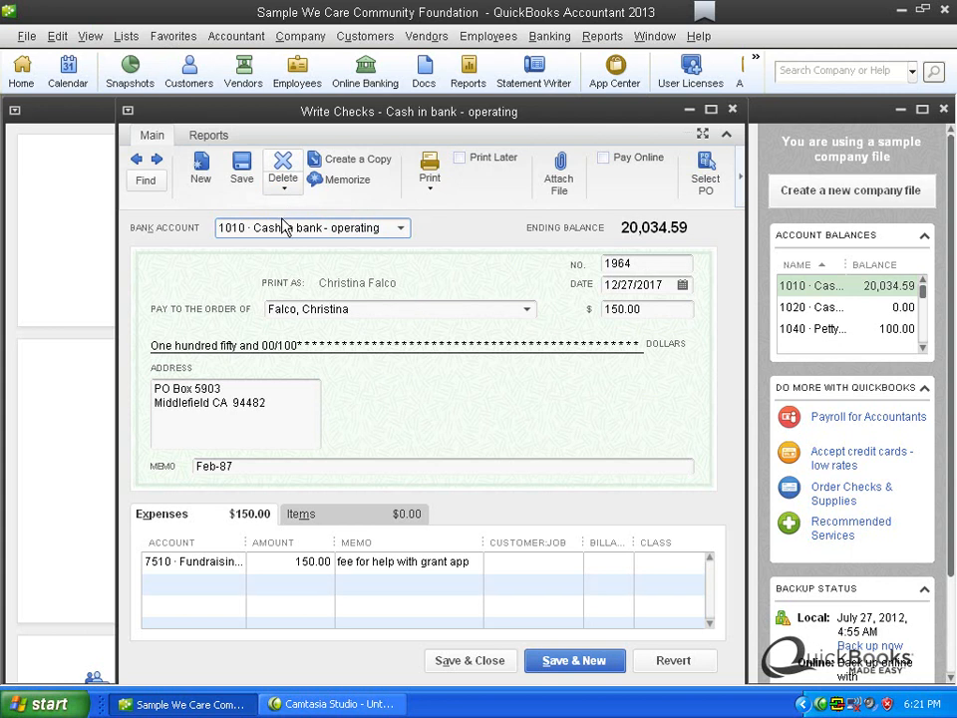
mouse_move(449, 232)
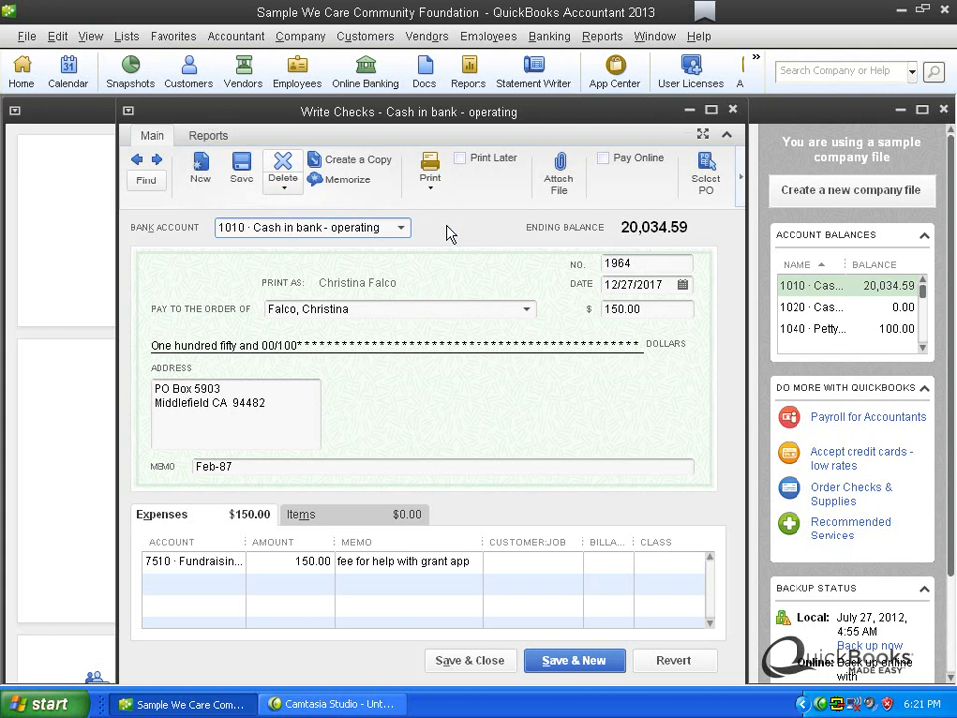
mouse_move(517, 282)
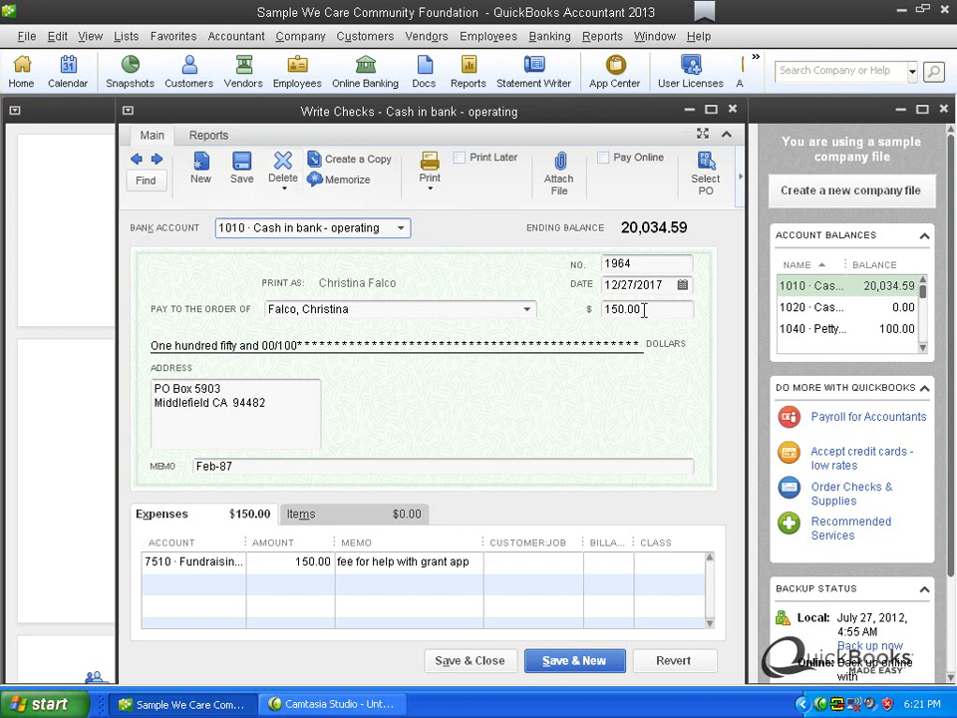
- Select the 150.00 amount on check 1964 ahead of voiding it
left_click(646, 309)
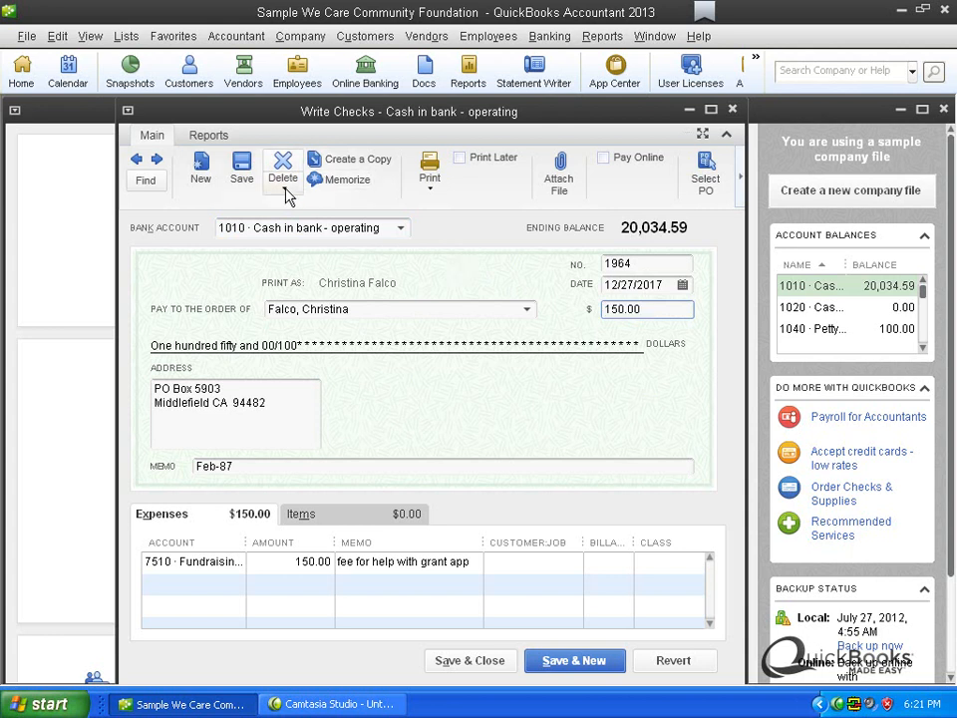
mouse_move(612, 349)
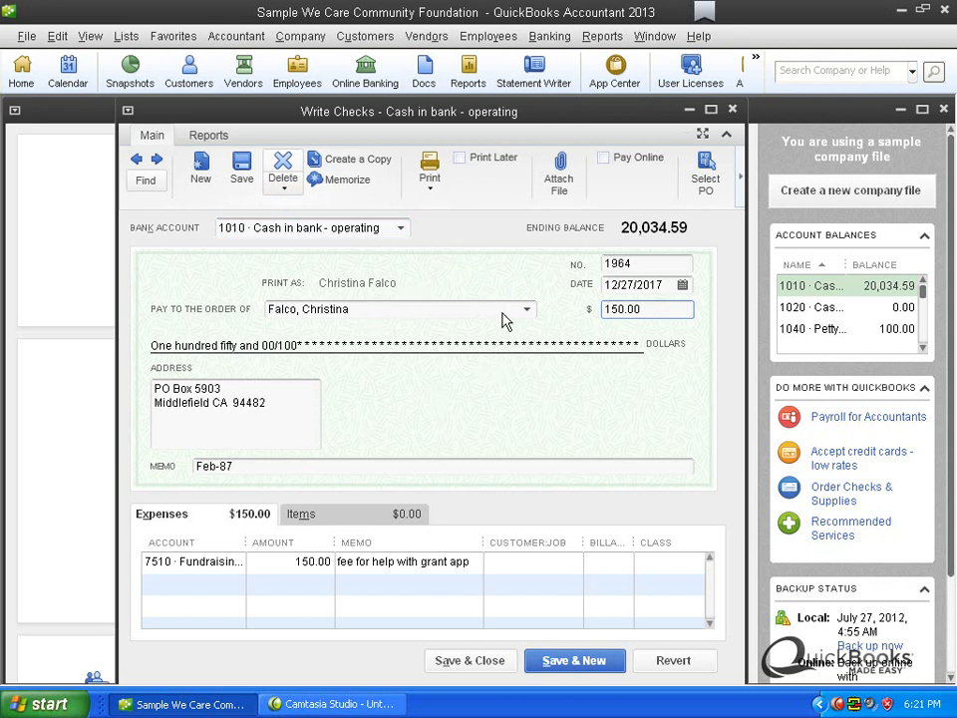
mouse_move(474, 286)
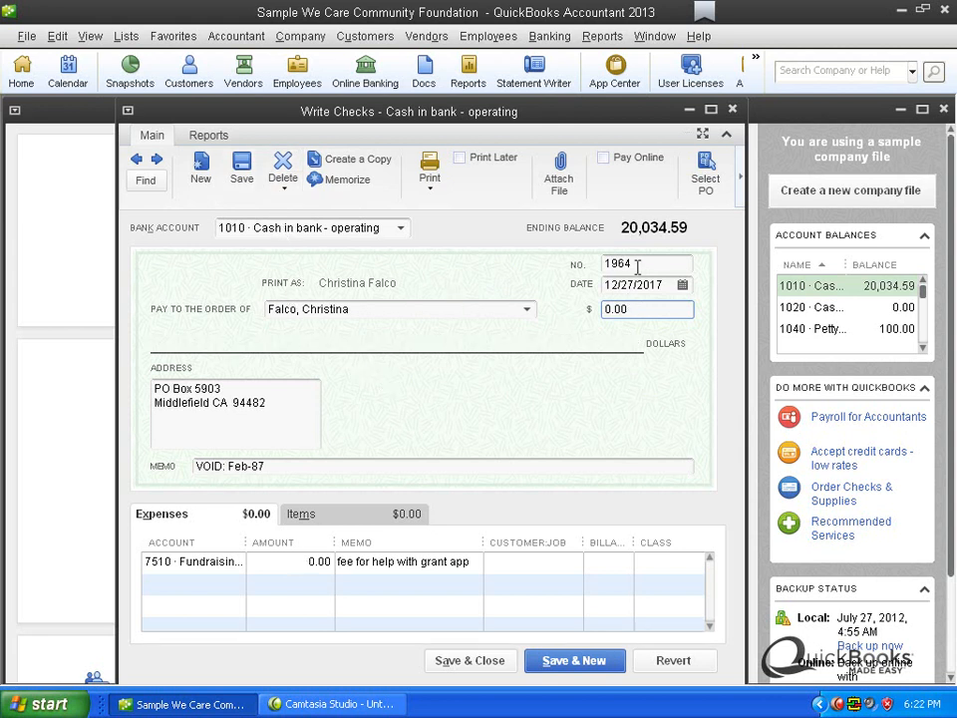
- Extend check 1964's memo to read 'VOID: Feb-87- check lost'
left_click(646, 263)
type("- c")
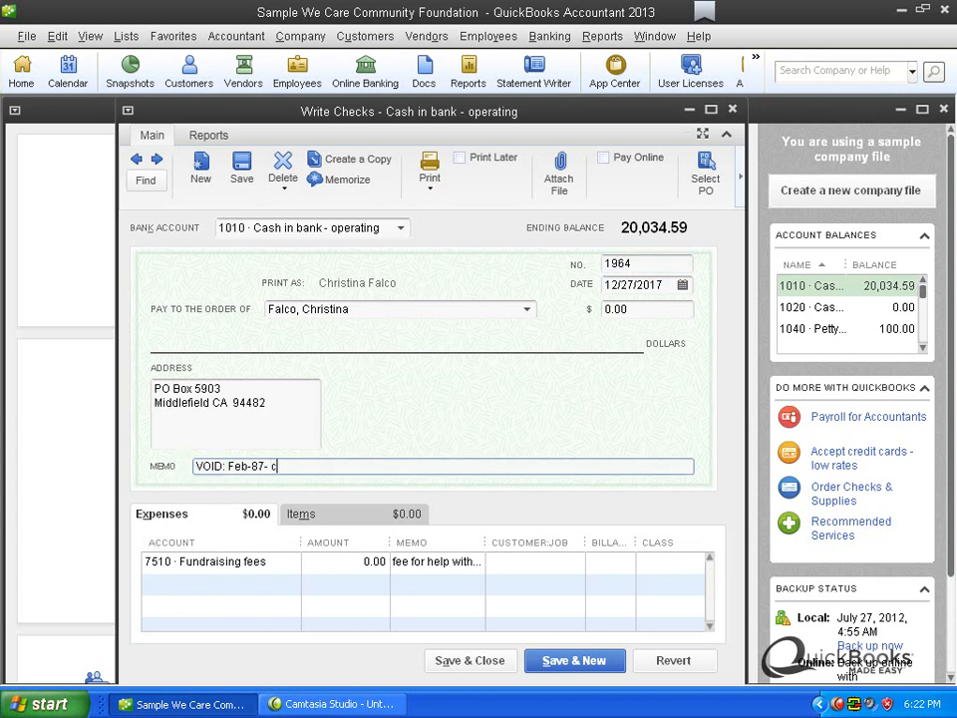
type("heck")
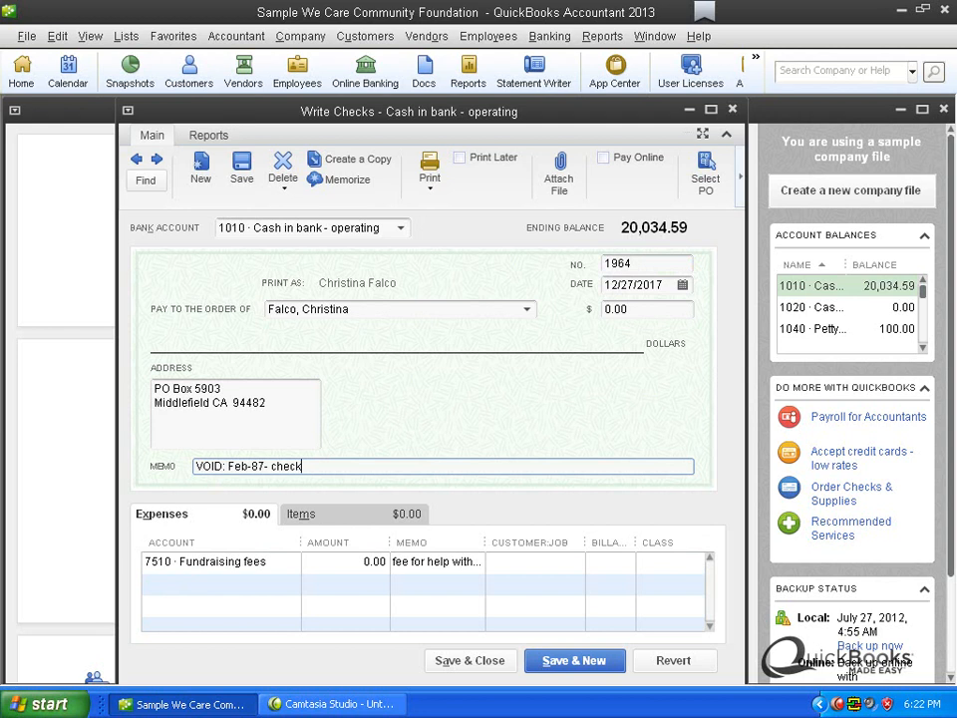
type("lost")
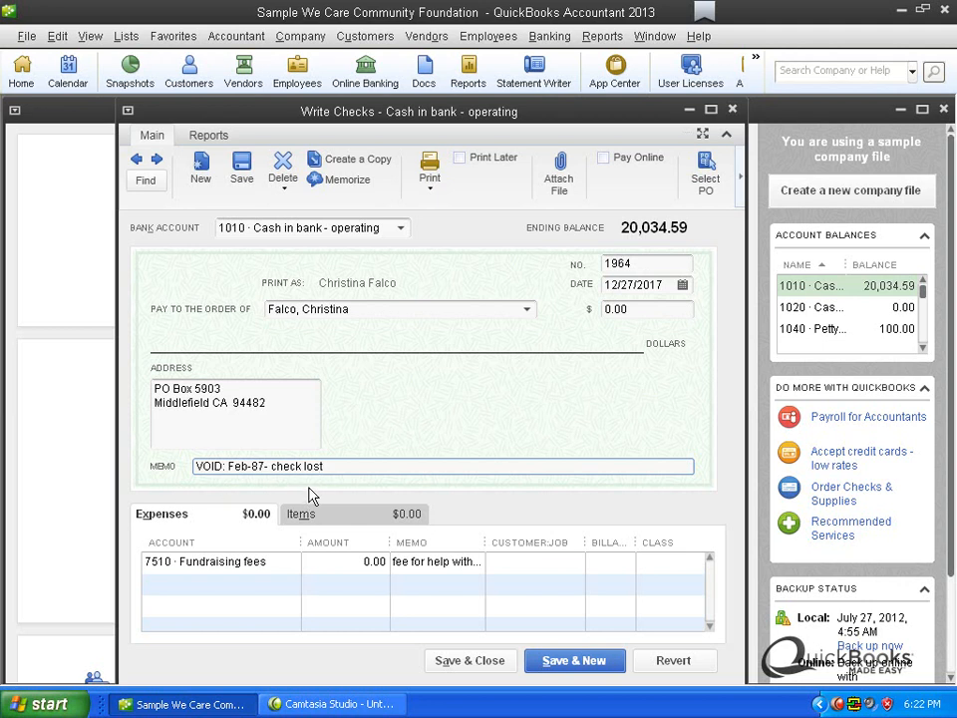
mouse_move(496, 408)
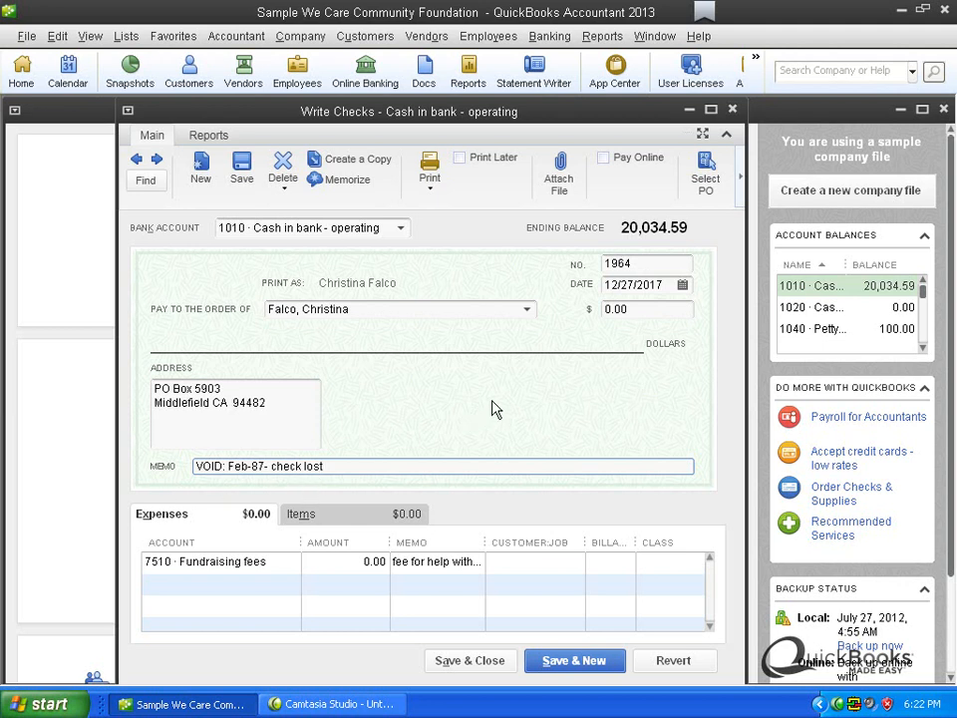
mouse_move(612, 370)
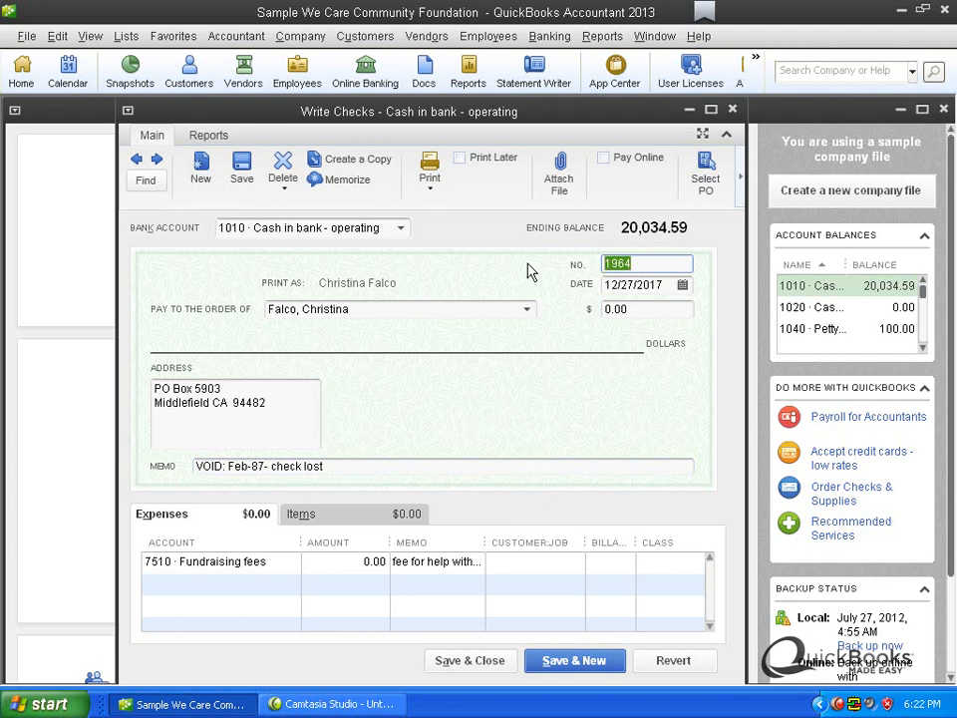
mouse_move(432, 250)
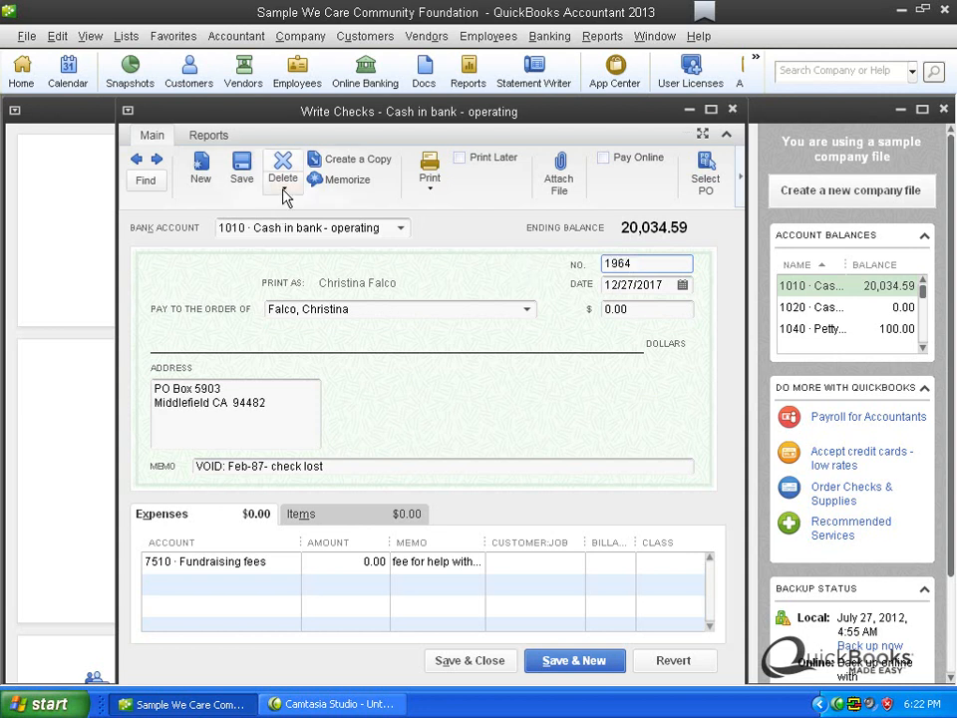
mouse_move(290, 212)
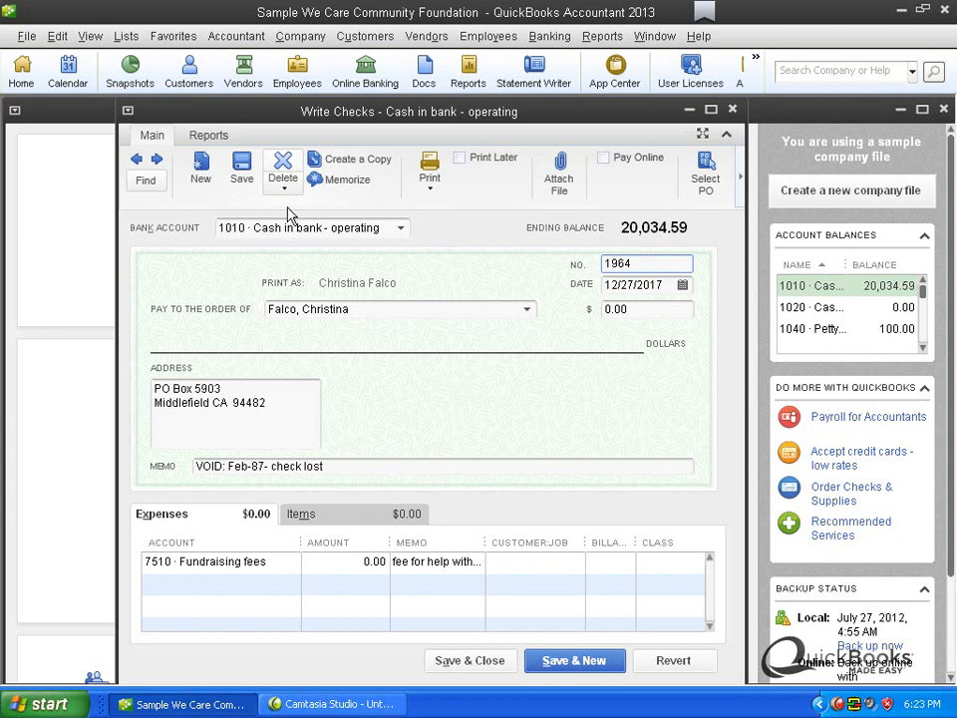
mouse_move(286, 216)
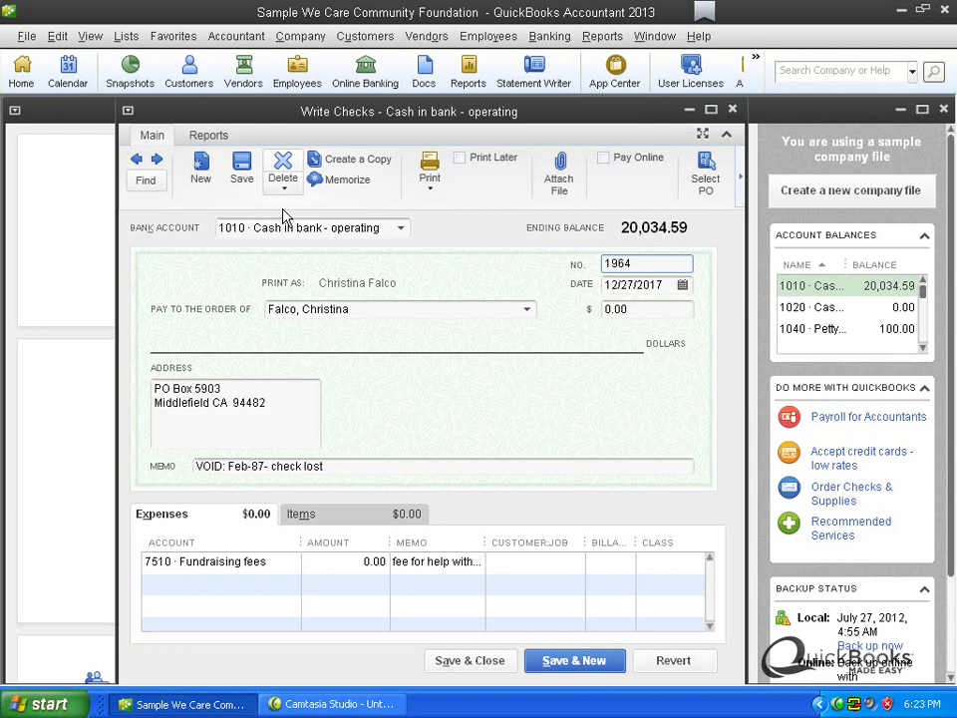
left_click(283, 166)
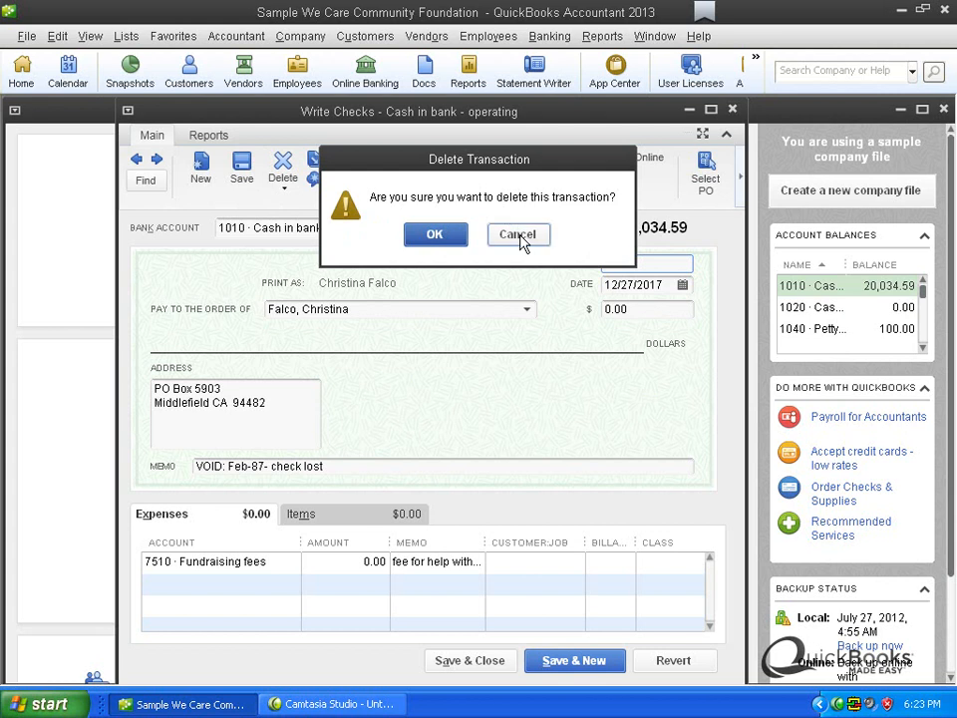
left_click(517, 233)
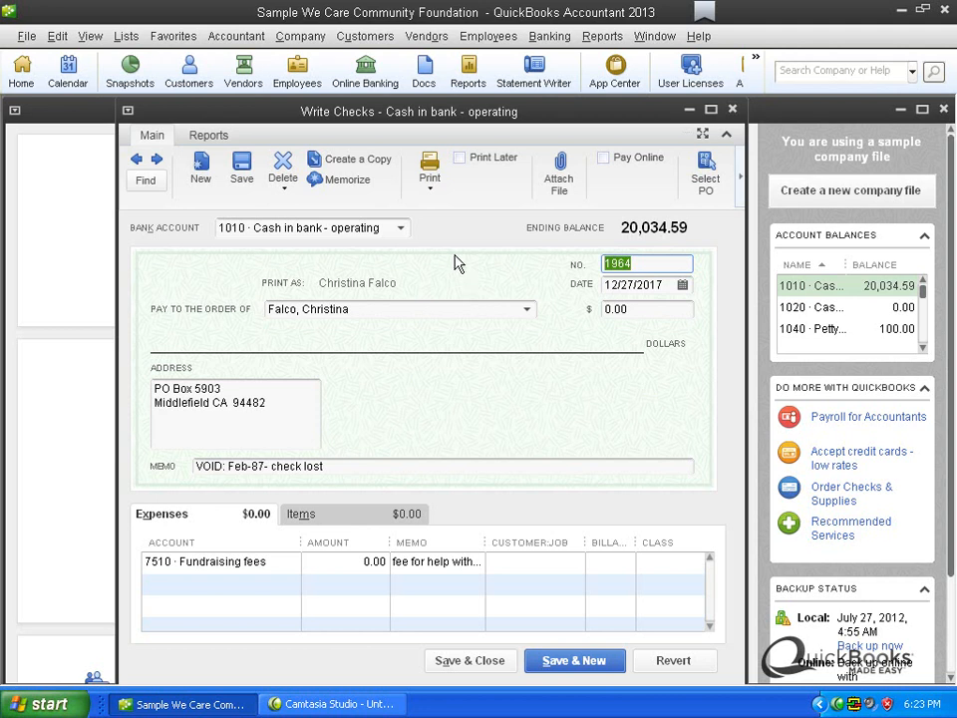
mouse_move(511, 329)
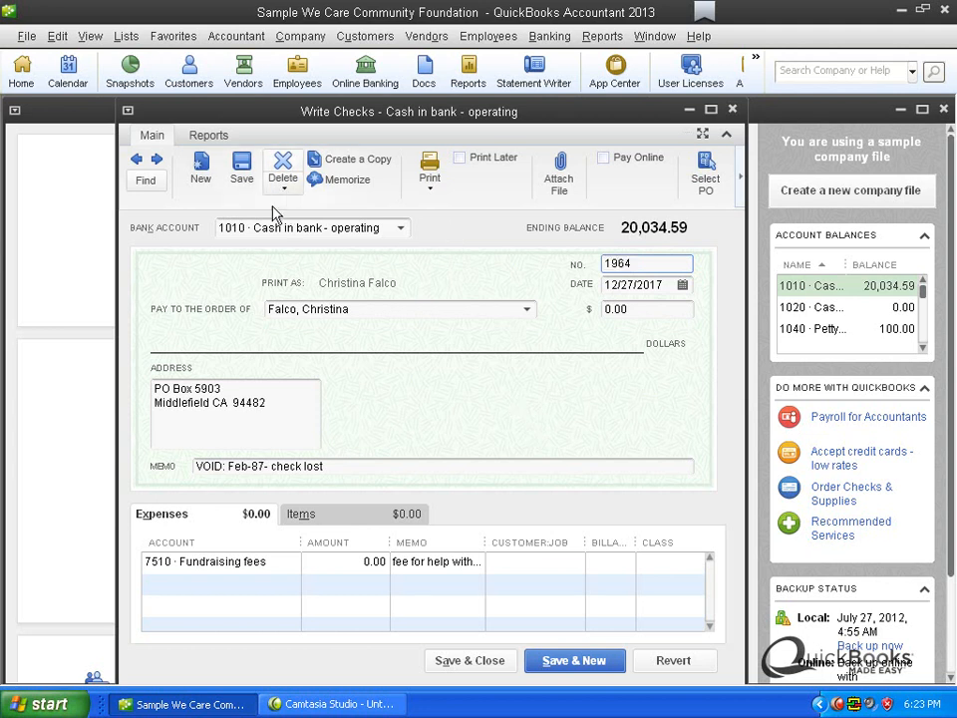
mouse_move(461, 225)
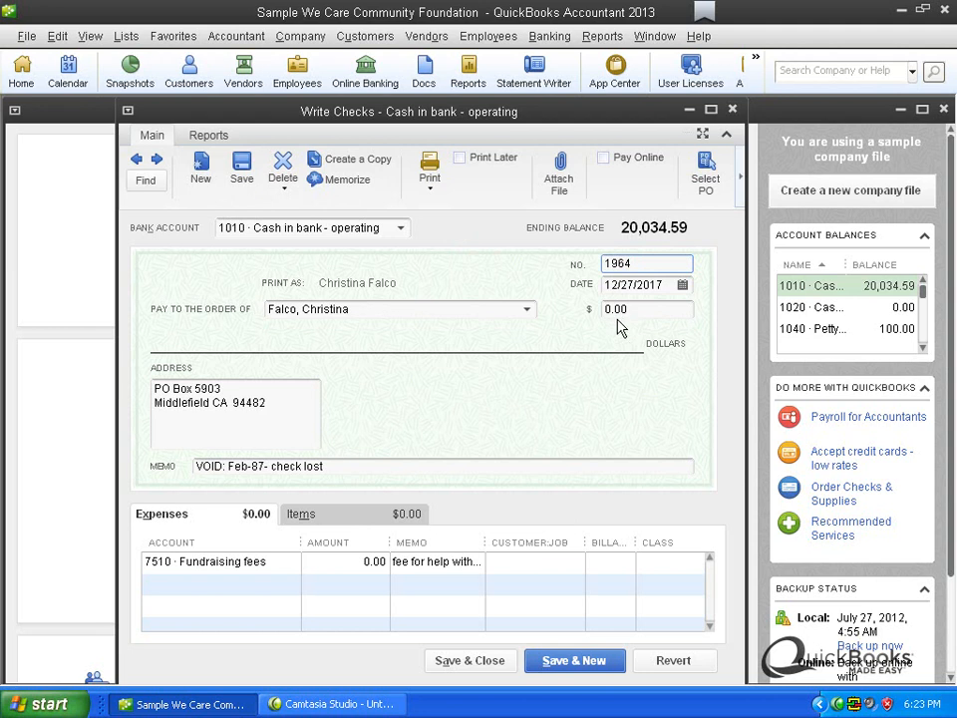
mouse_move(515, 503)
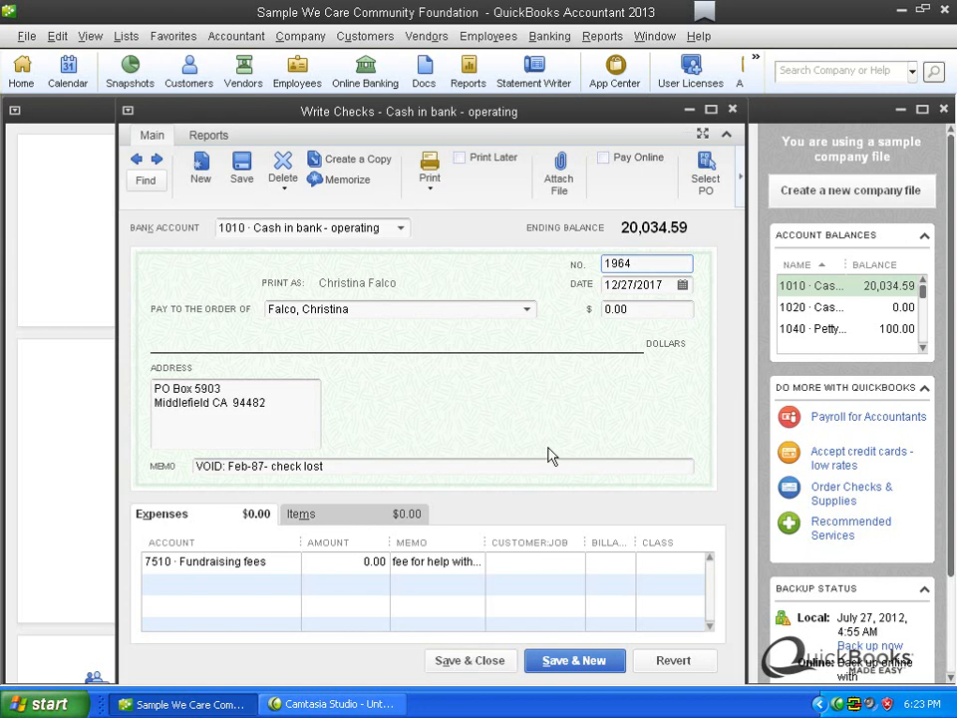
mouse_move(668, 334)
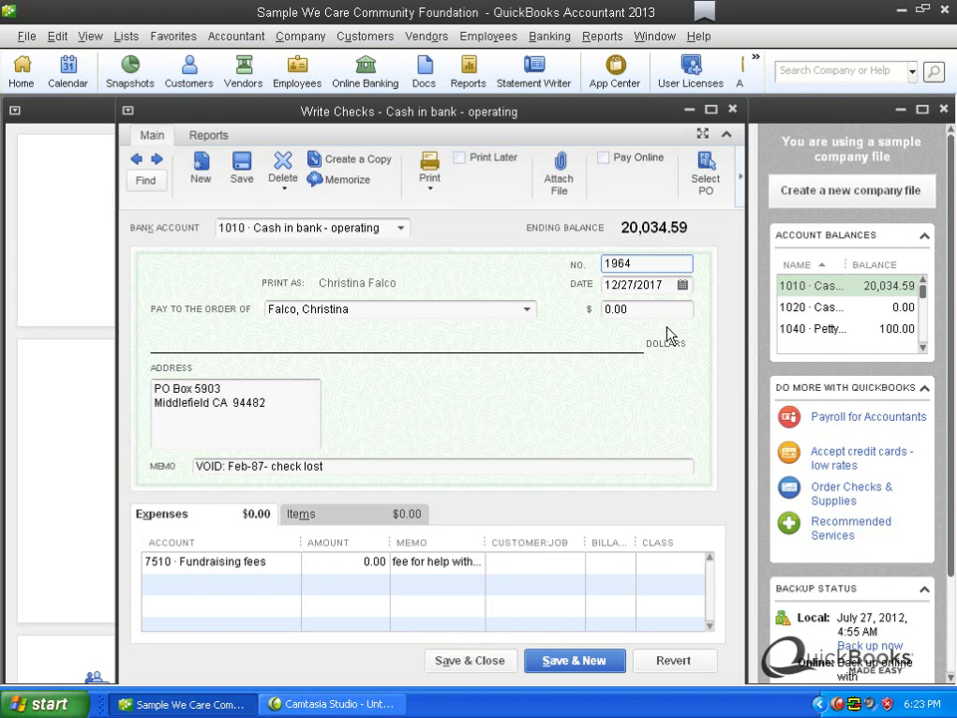
mouse_move(491, 627)
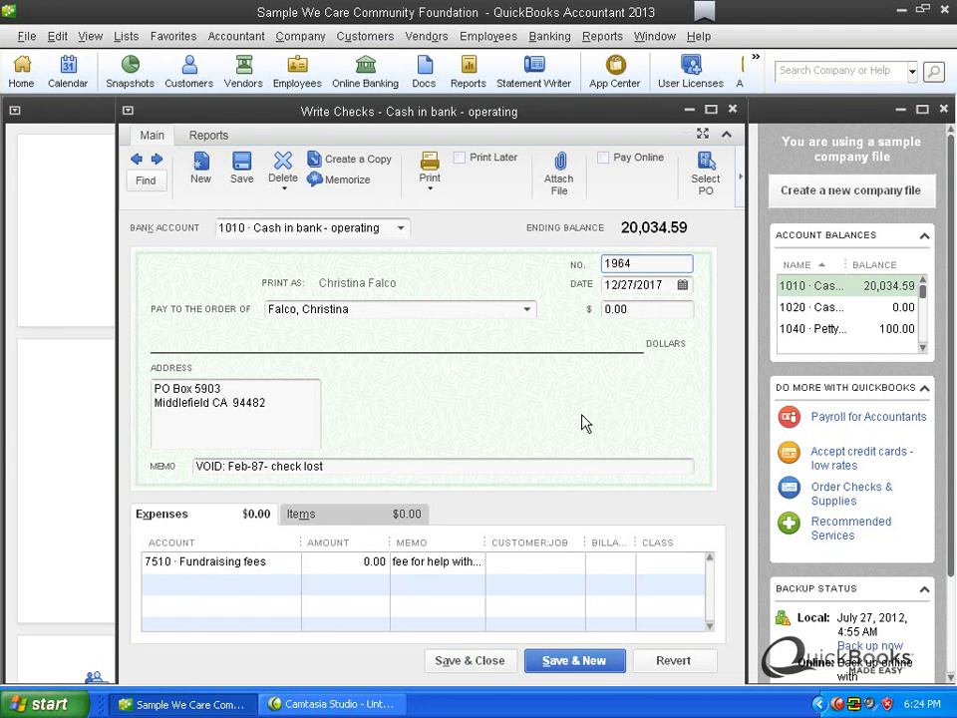
left_click(646, 285)
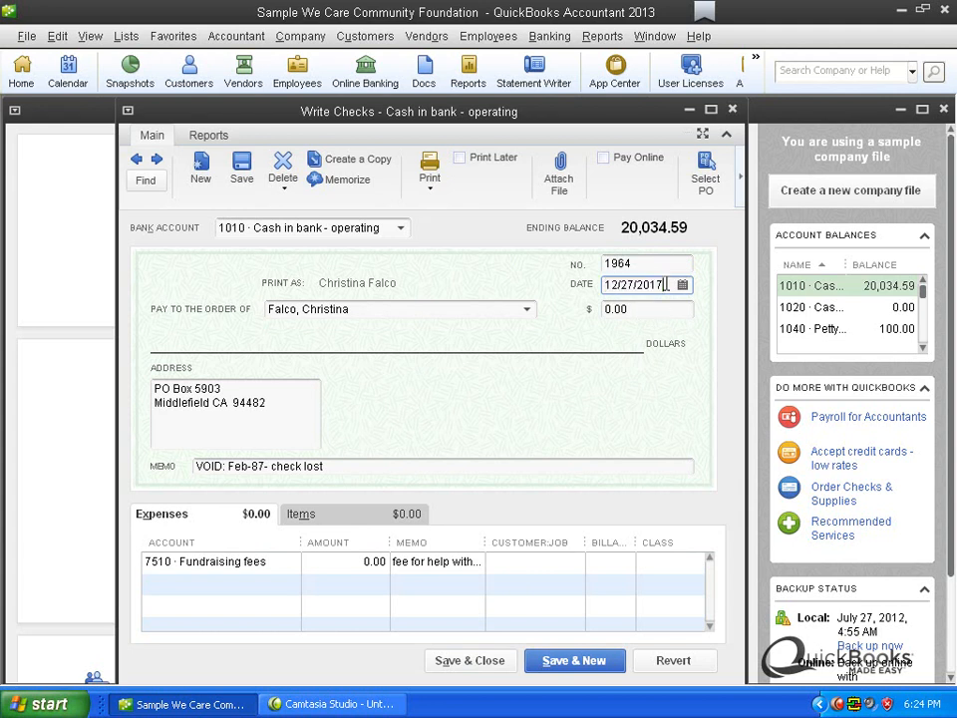
triple_click(635, 285)
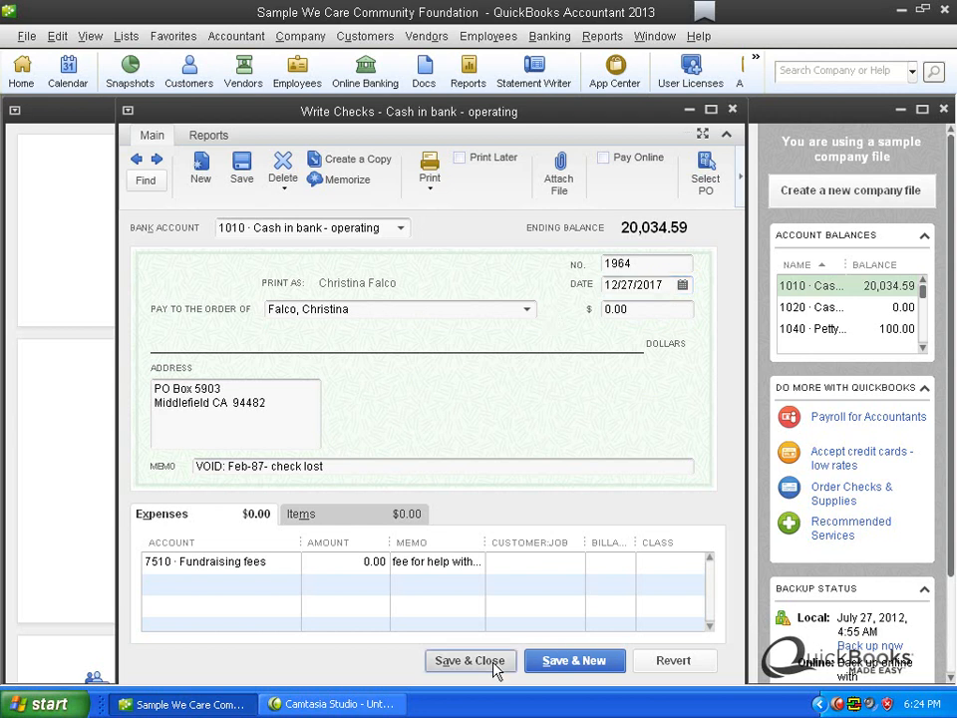
- Save the voided check 1964, bringing up the journal-entry void prompt
left_click(470, 660)
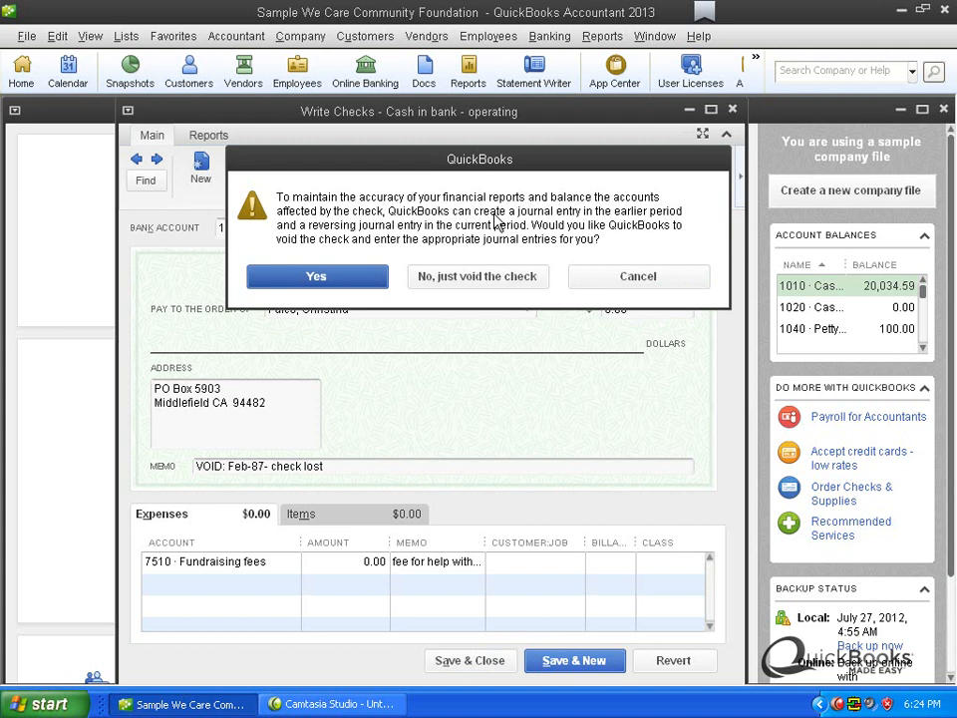
mouse_move(349, 211)
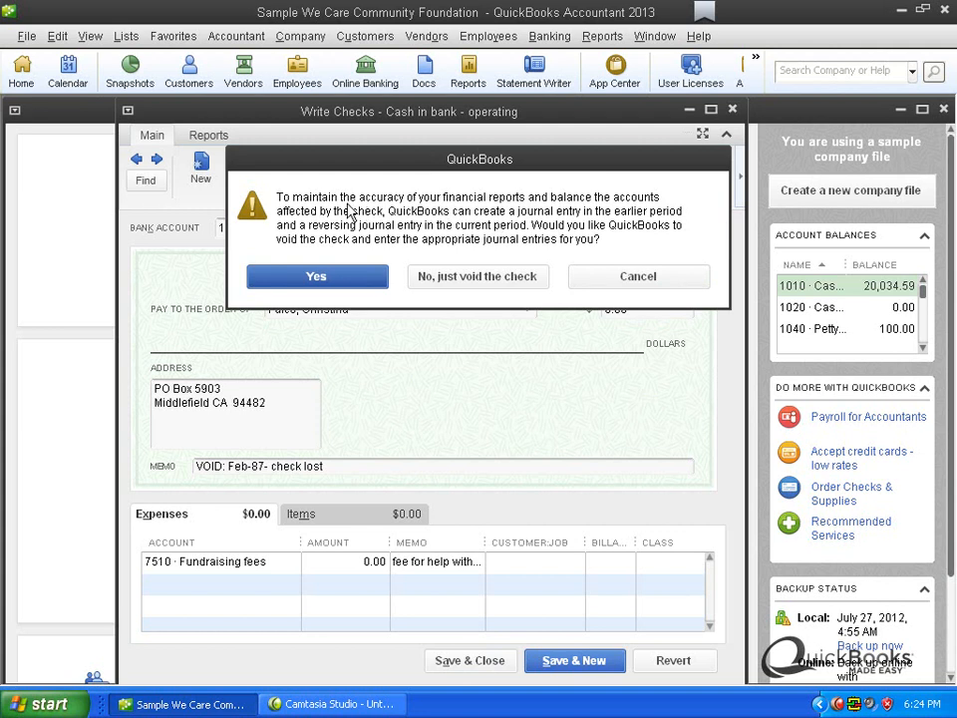
mouse_move(516, 210)
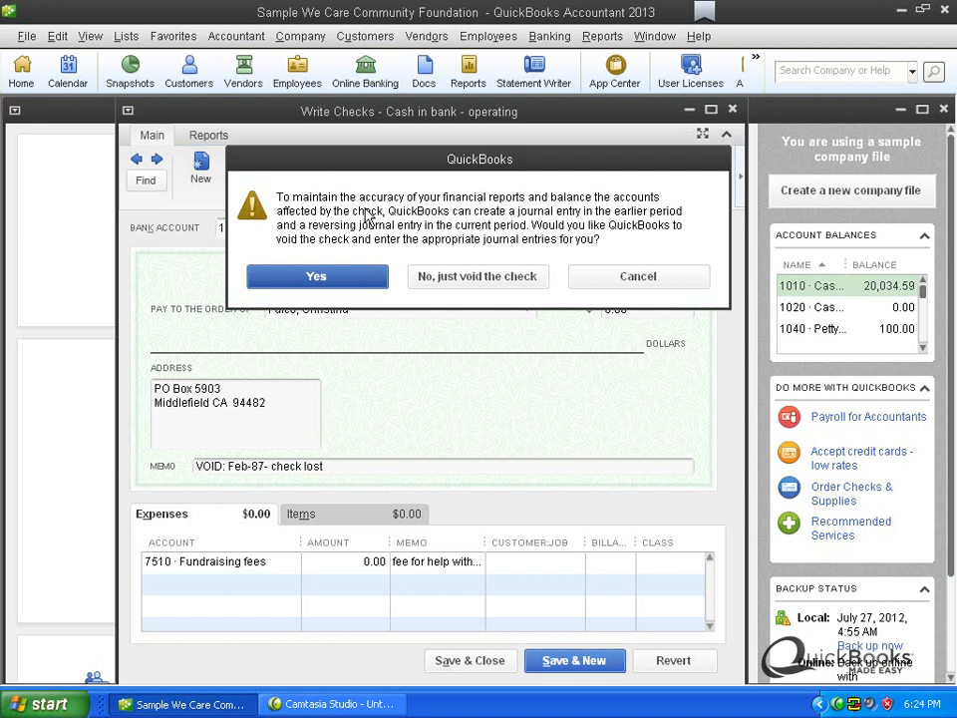
mouse_move(329, 224)
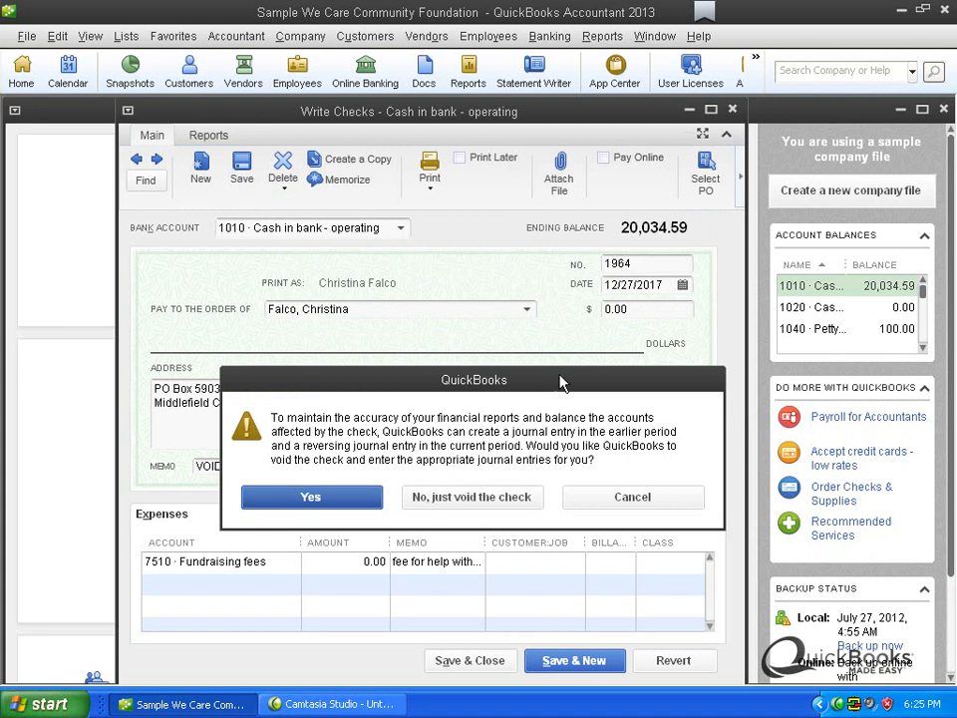
mouse_move(636, 306)
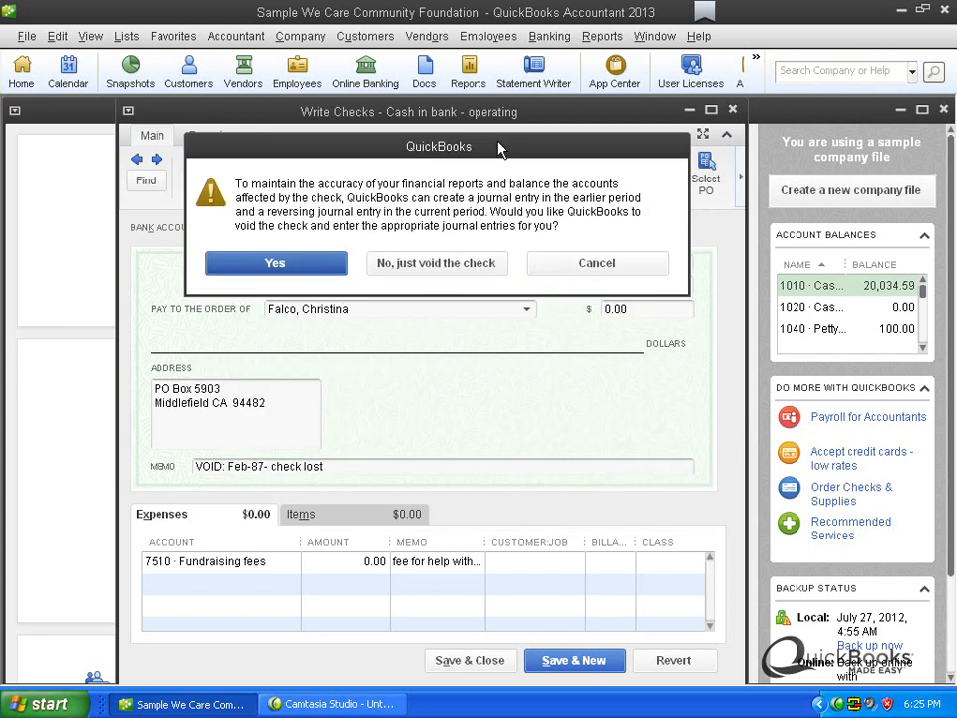
mouse_move(435, 263)
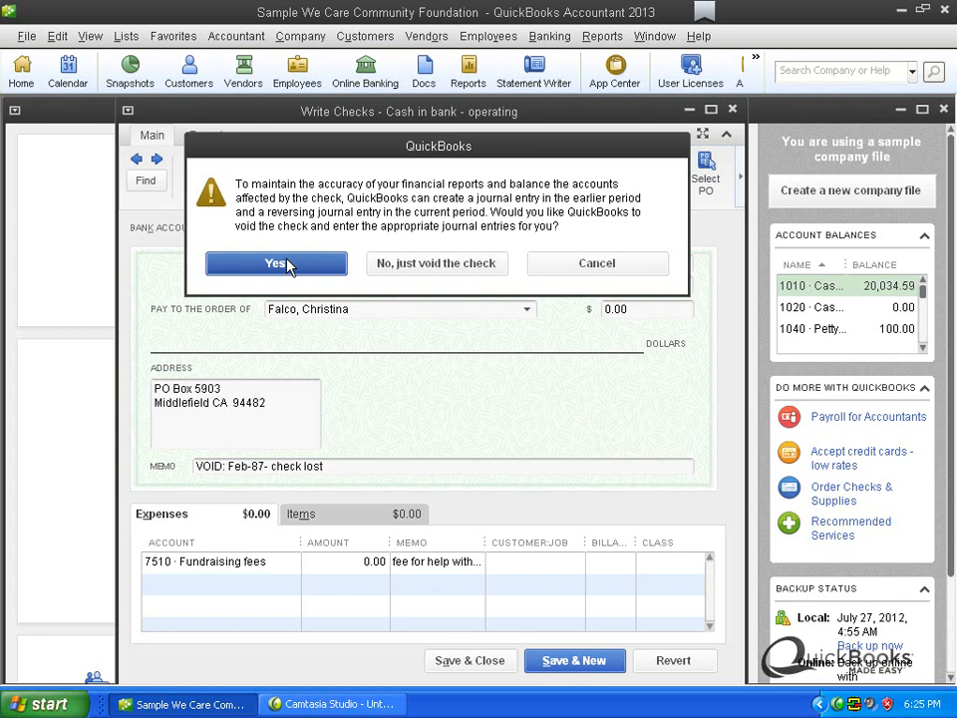
- Assign class 700 Fundraising to check 1964 and void it with journal entries created
left_click(275, 263)
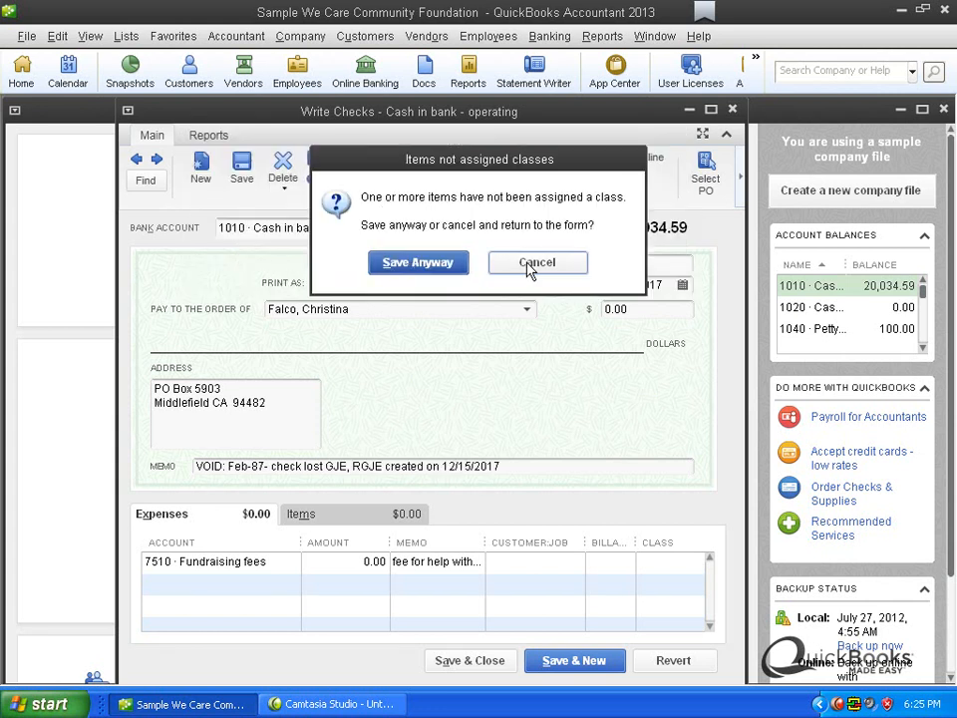
left_click(537, 262)
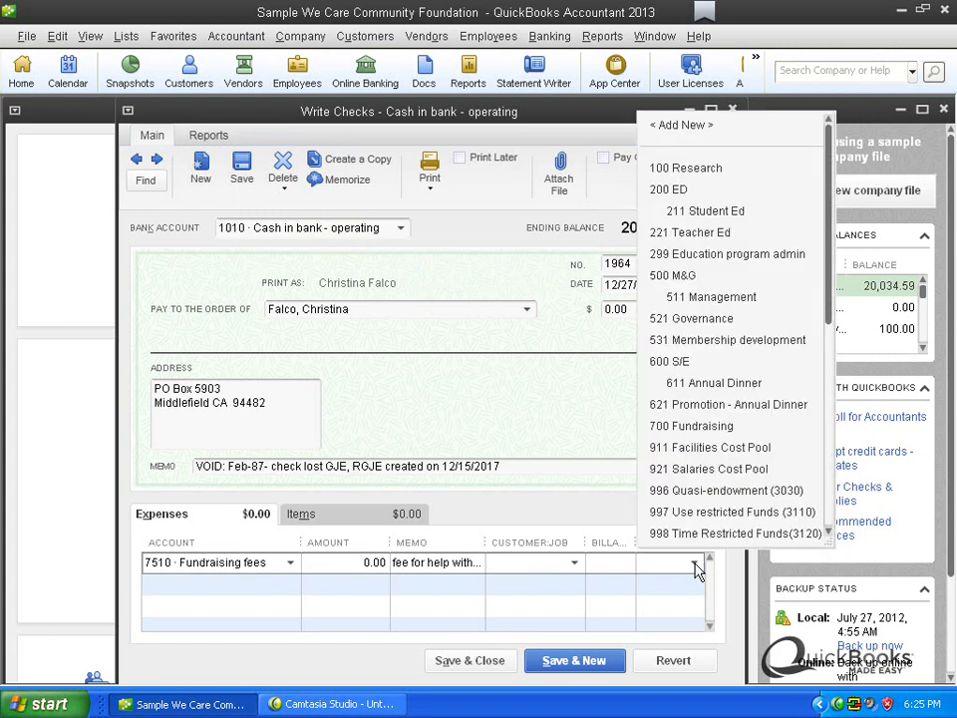
mouse_move(695, 434)
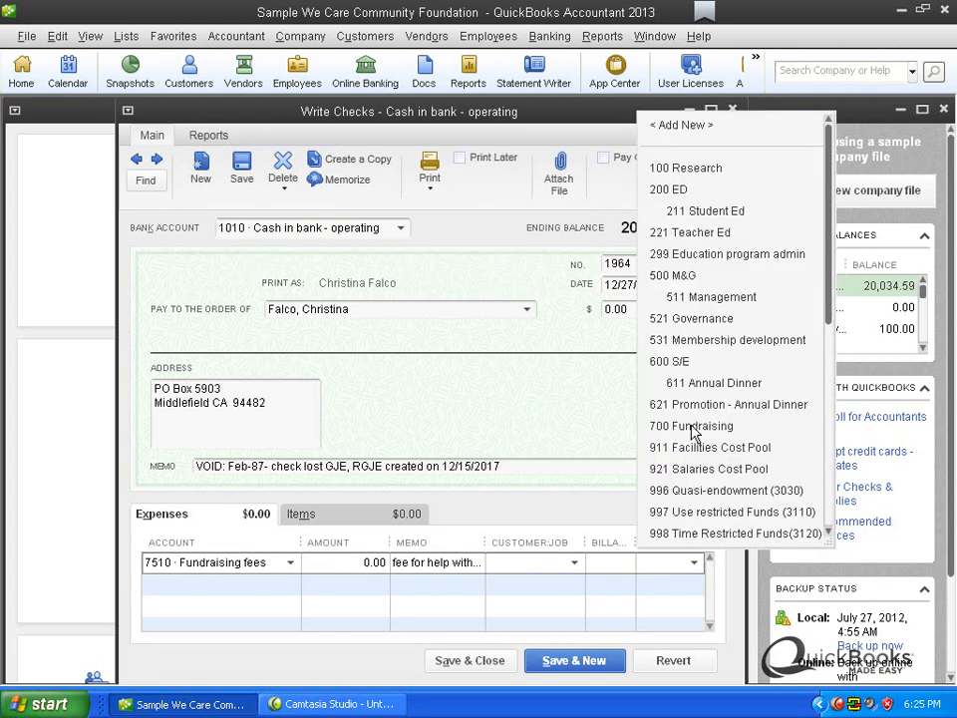
left_click(691, 425)
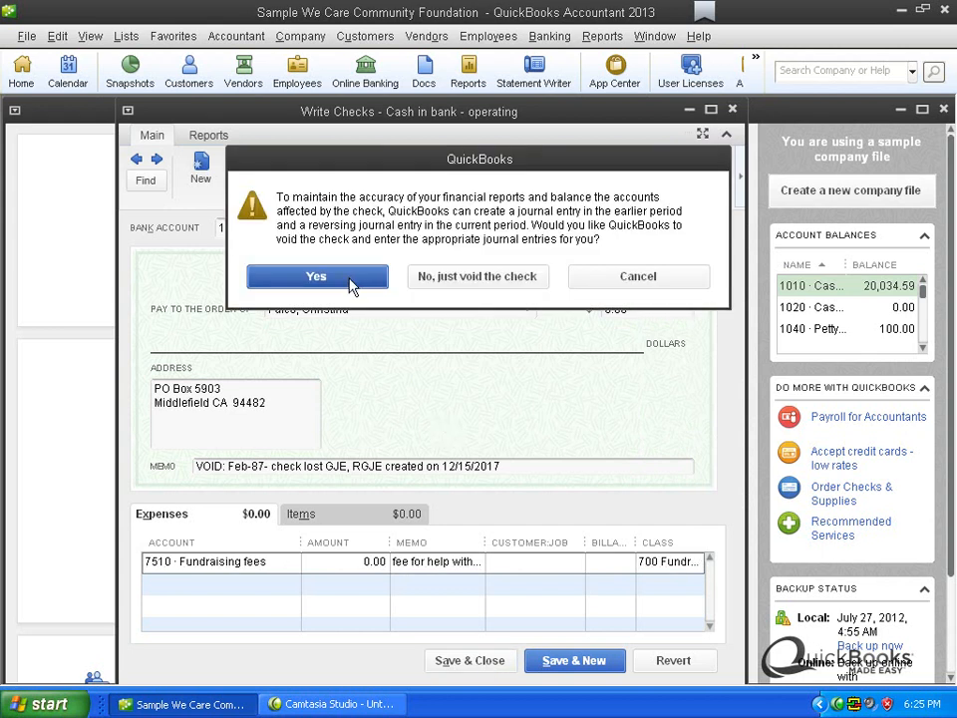
left_click(316, 277)
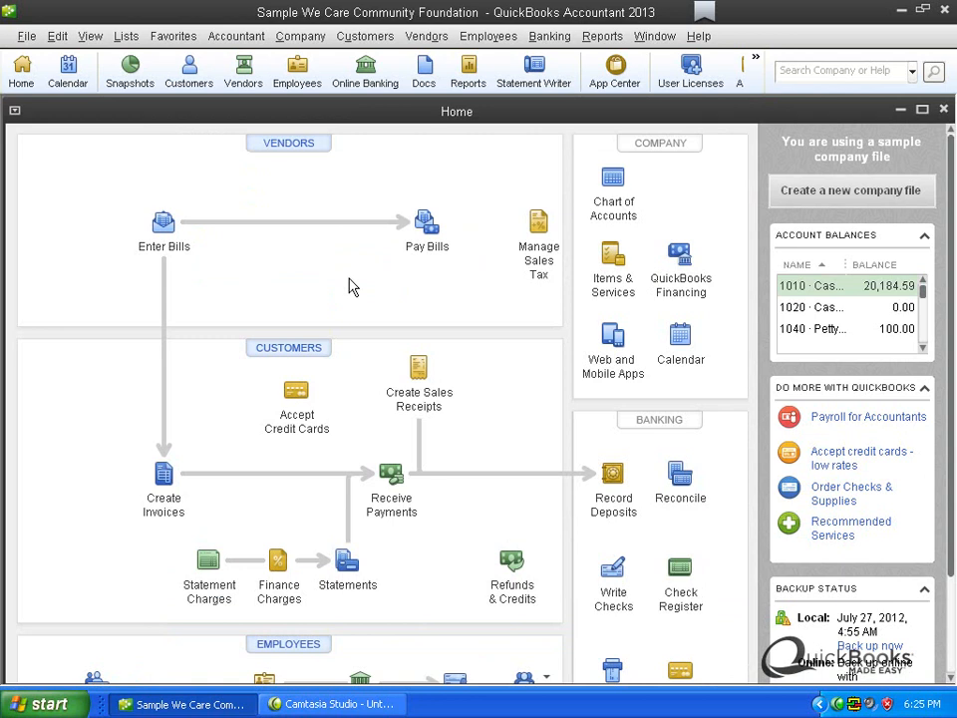
mouse_move(481, 176)
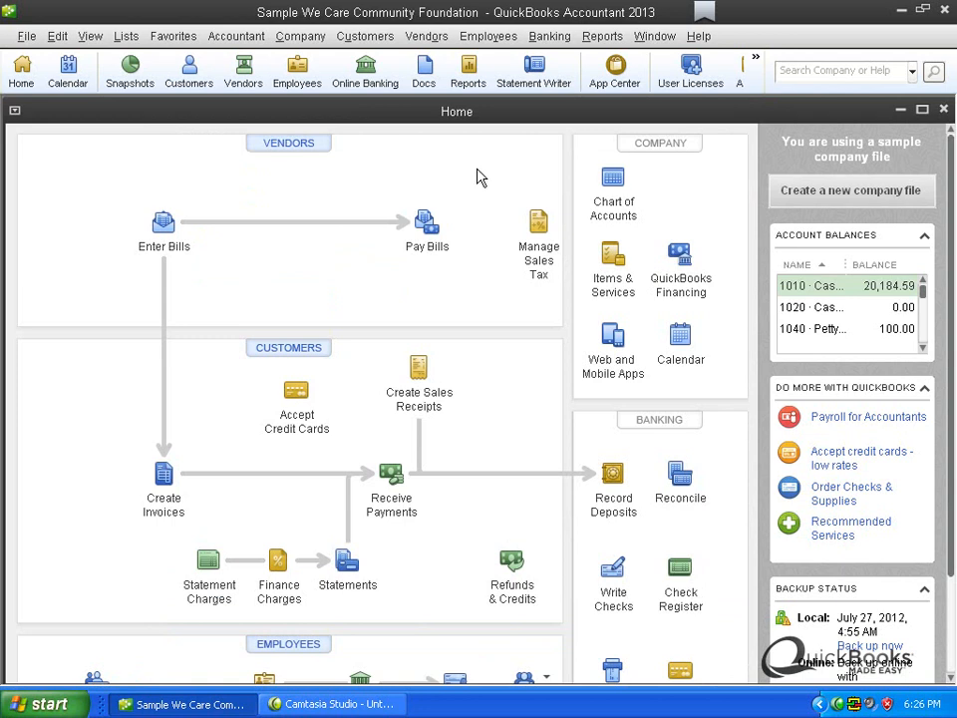
mouse_move(518, 122)
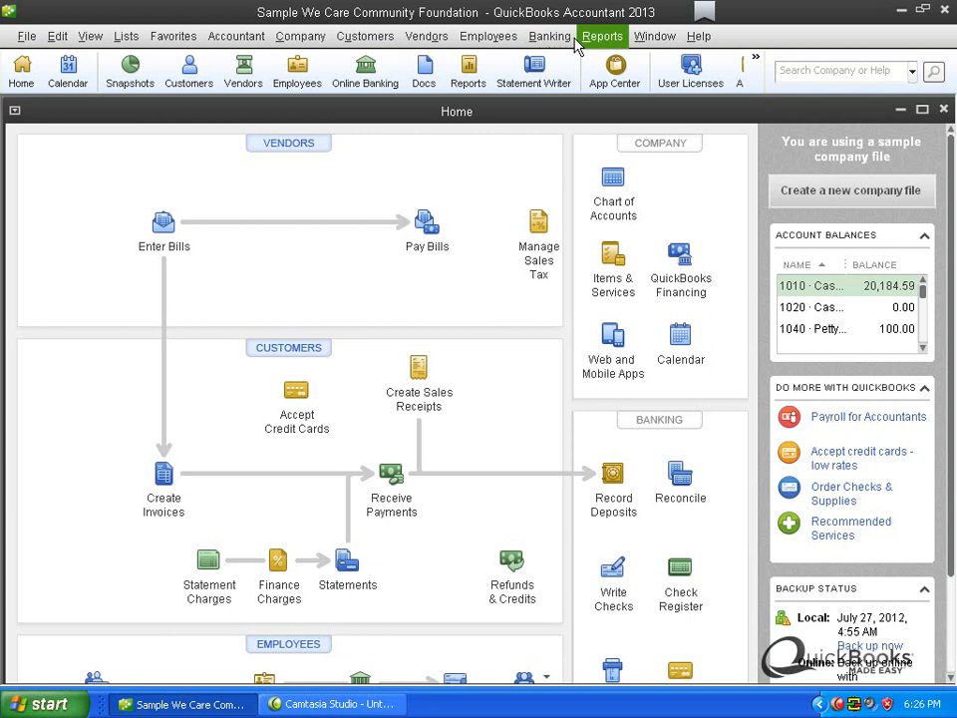
- Bring up the Missing Checks report prompt for Cash in bank - operating
left_click(602, 36)
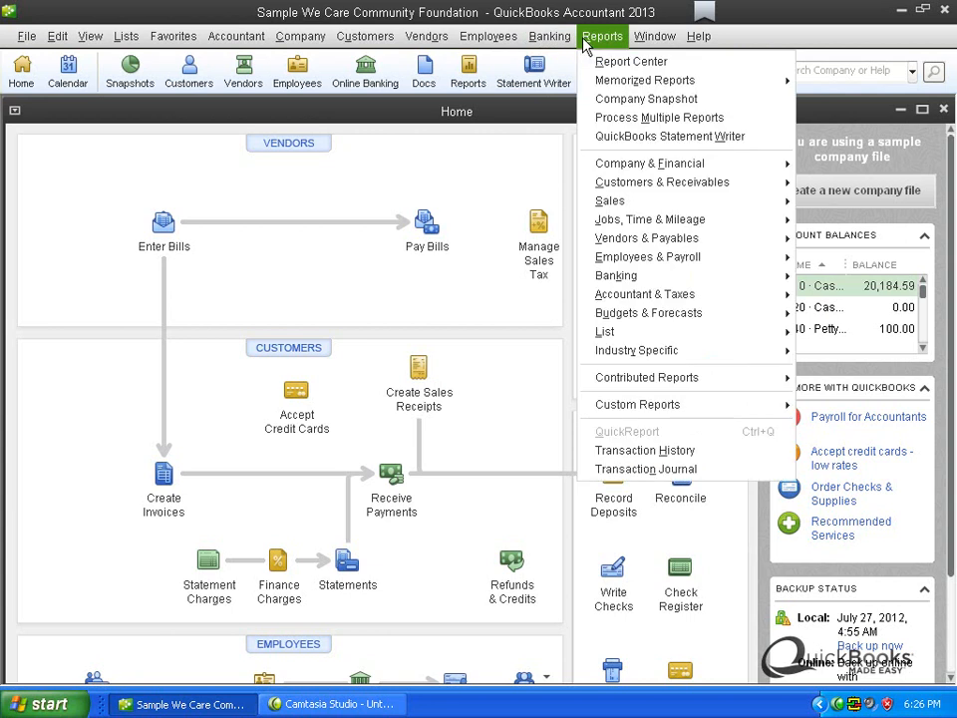
mouse_move(670, 136)
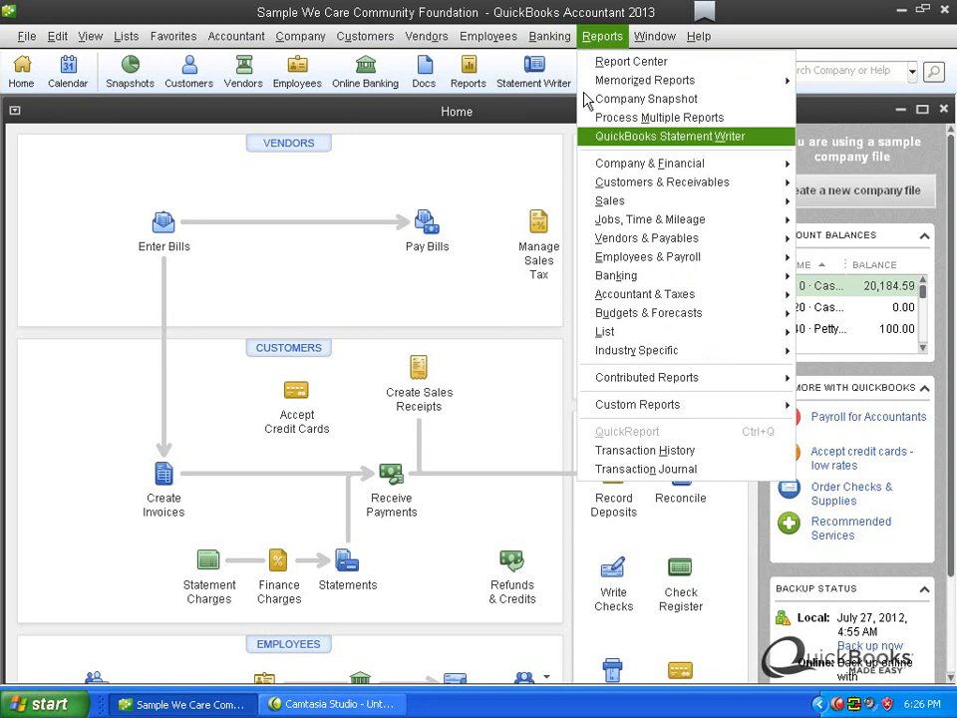
mouse_move(615, 276)
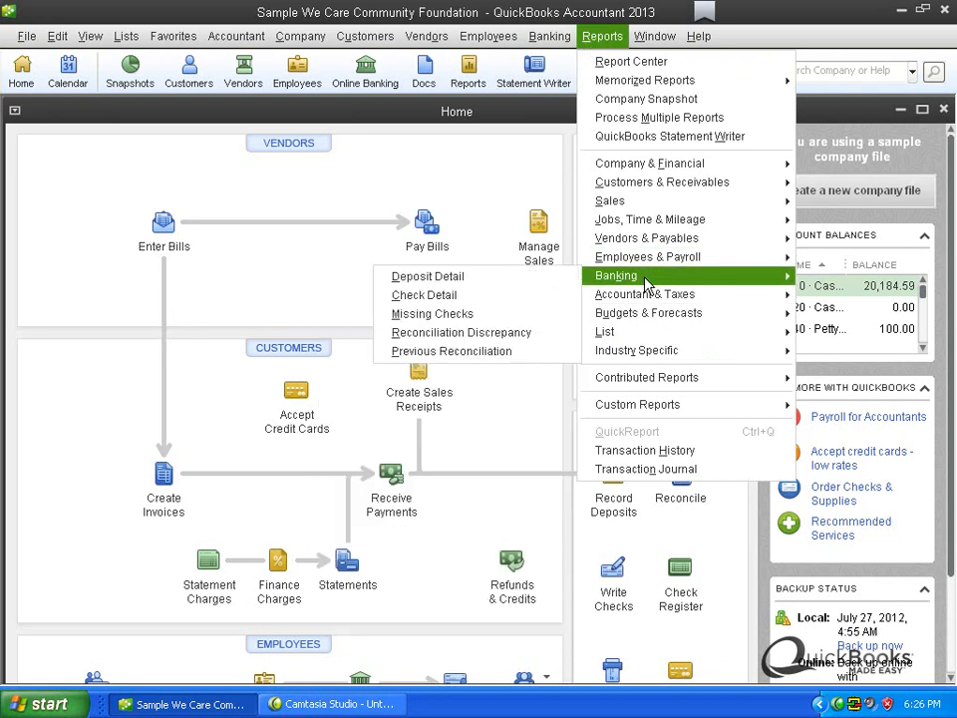
mouse_move(433, 313)
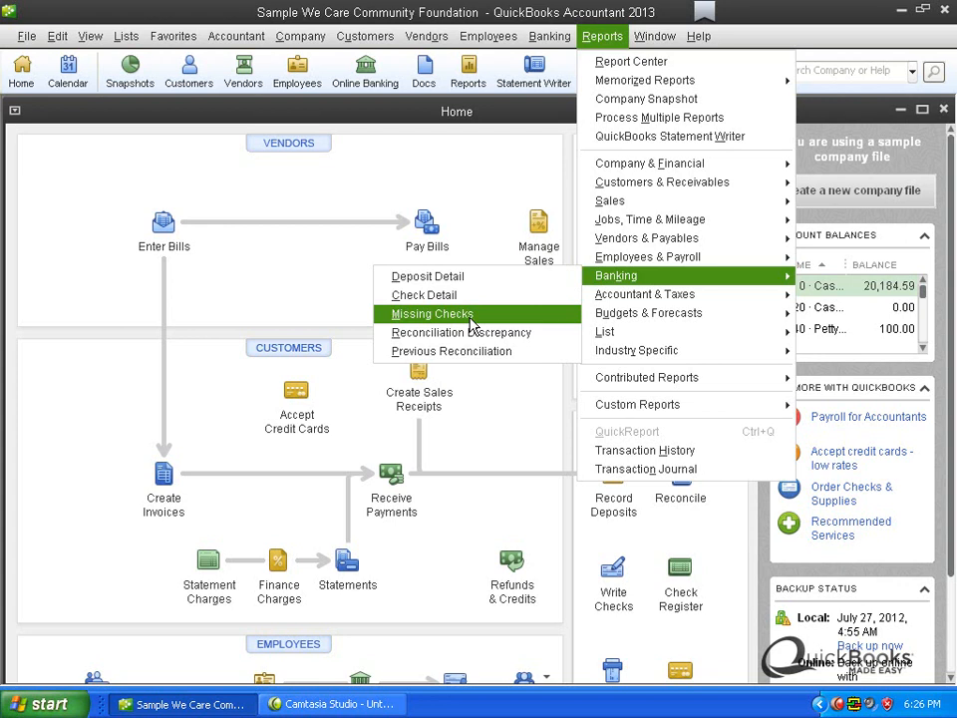
left_click(433, 313)
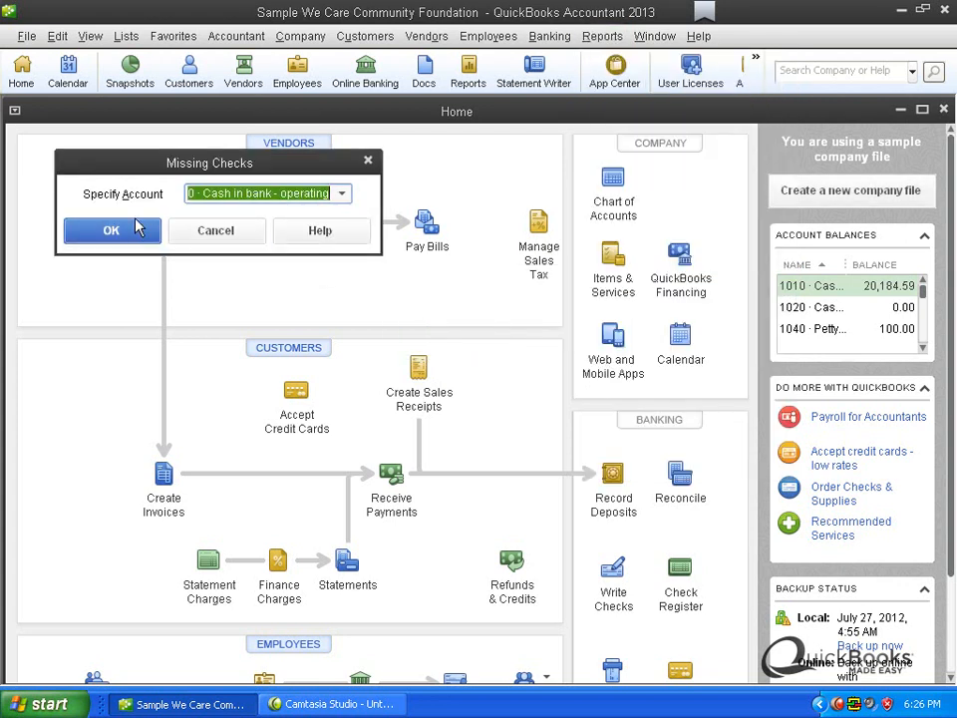
- Run the Missing Checks report for operating cash and review the missing and duplicate numbers
left_click(110, 231)
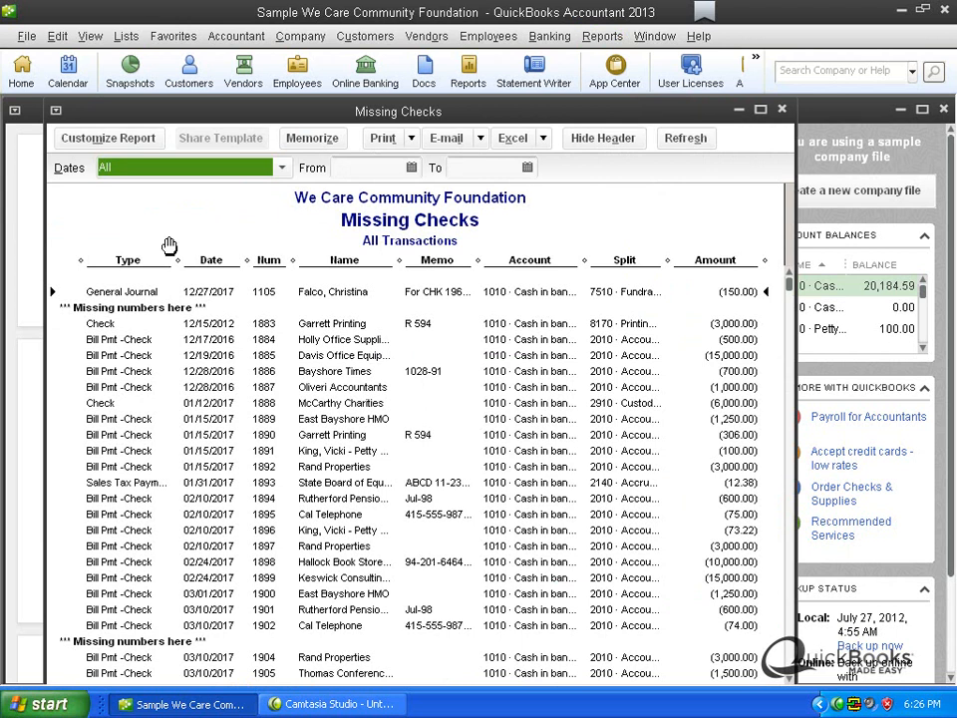
mouse_move(267, 429)
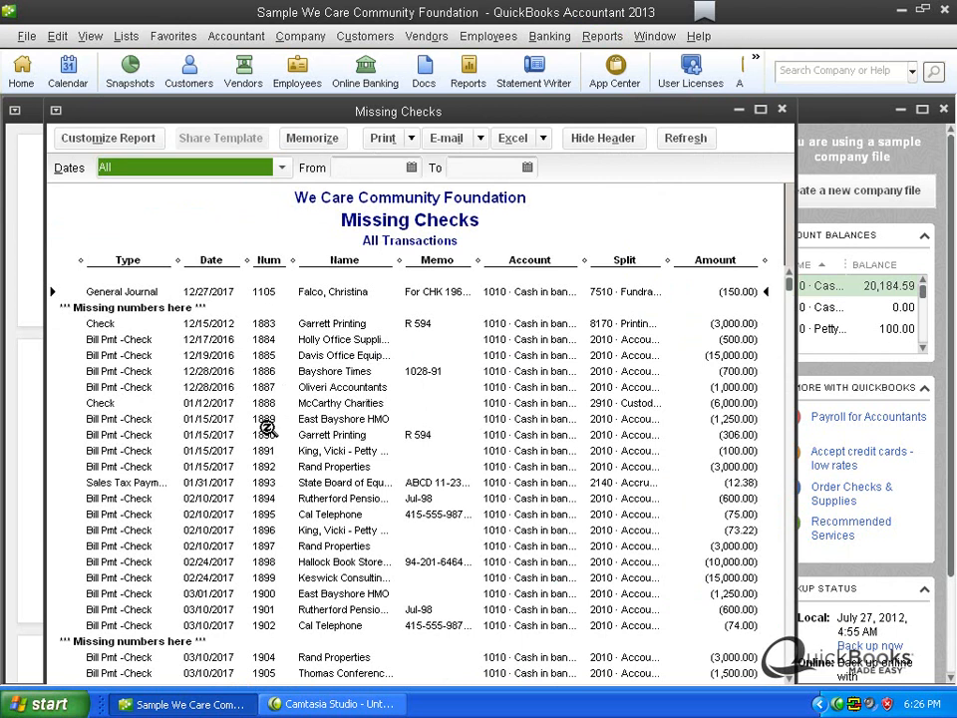
mouse_move(267, 430)
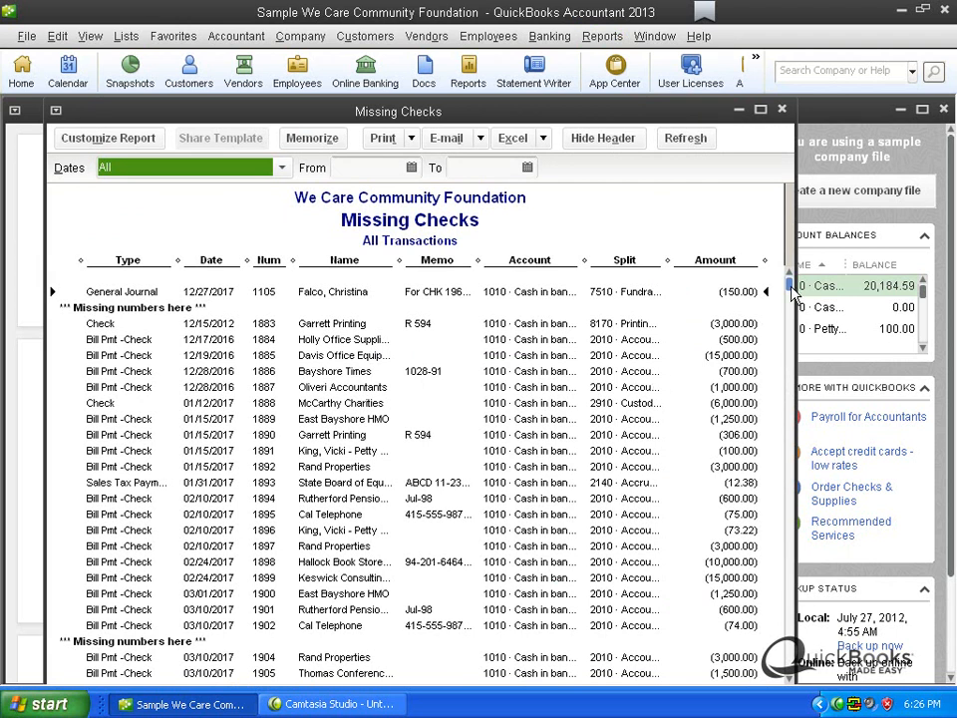
scroll("down", 3)
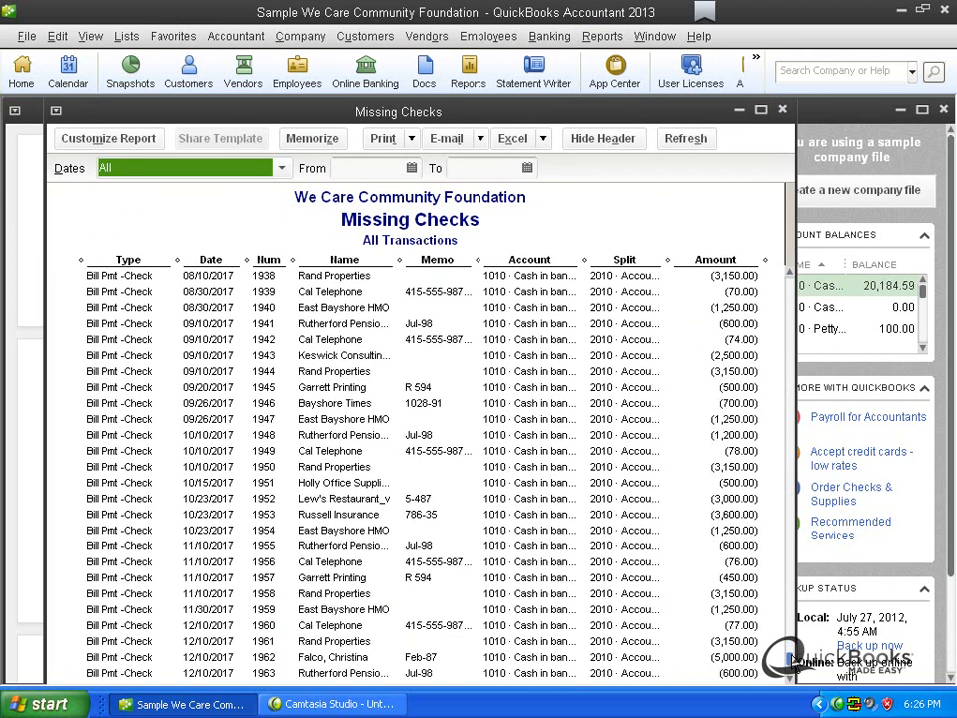
scroll("down", 3)
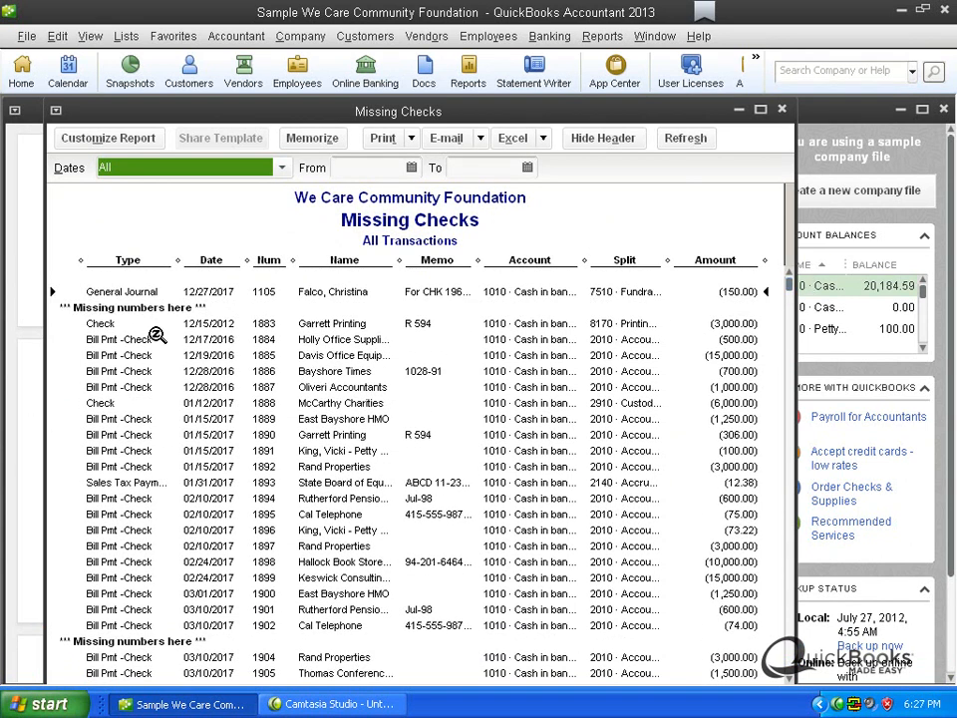
mouse_move(264, 643)
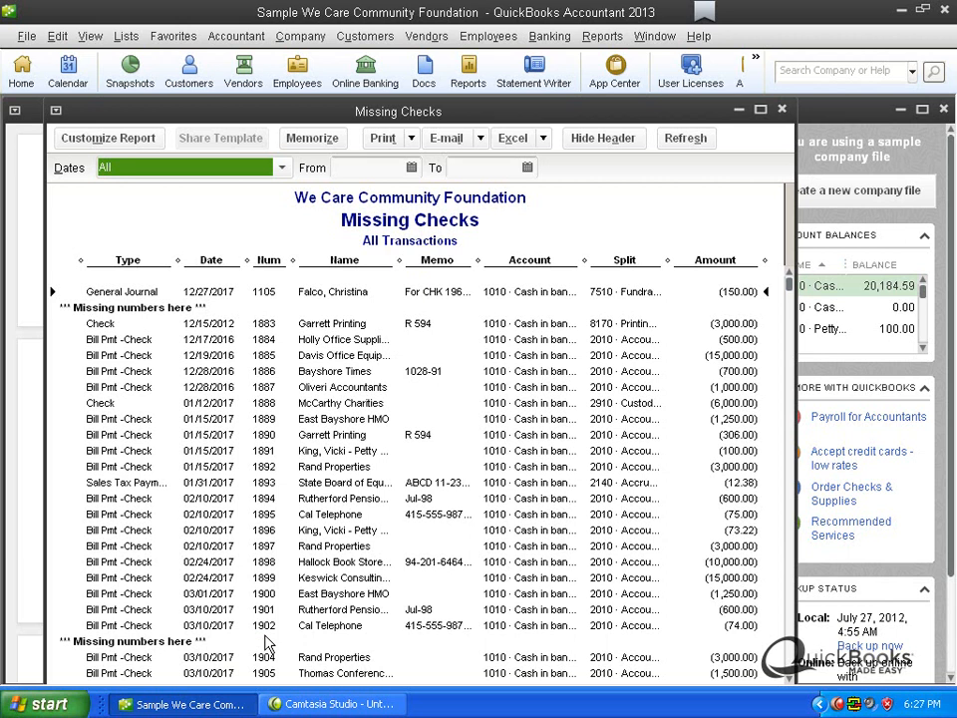
mouse_move(263, 652)
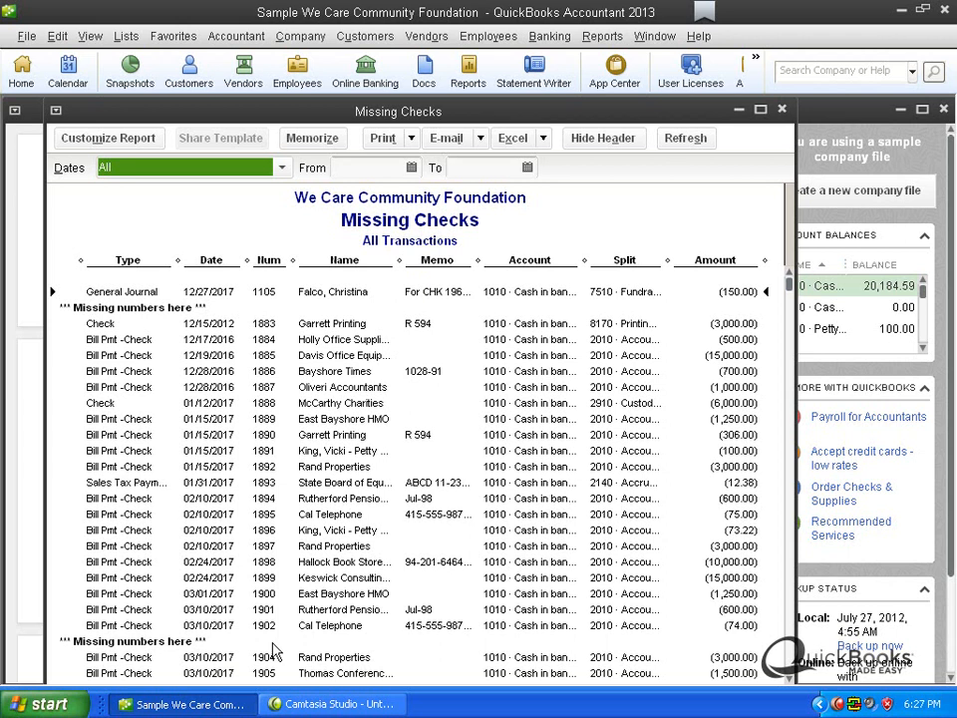
mouse_move(269, 656)
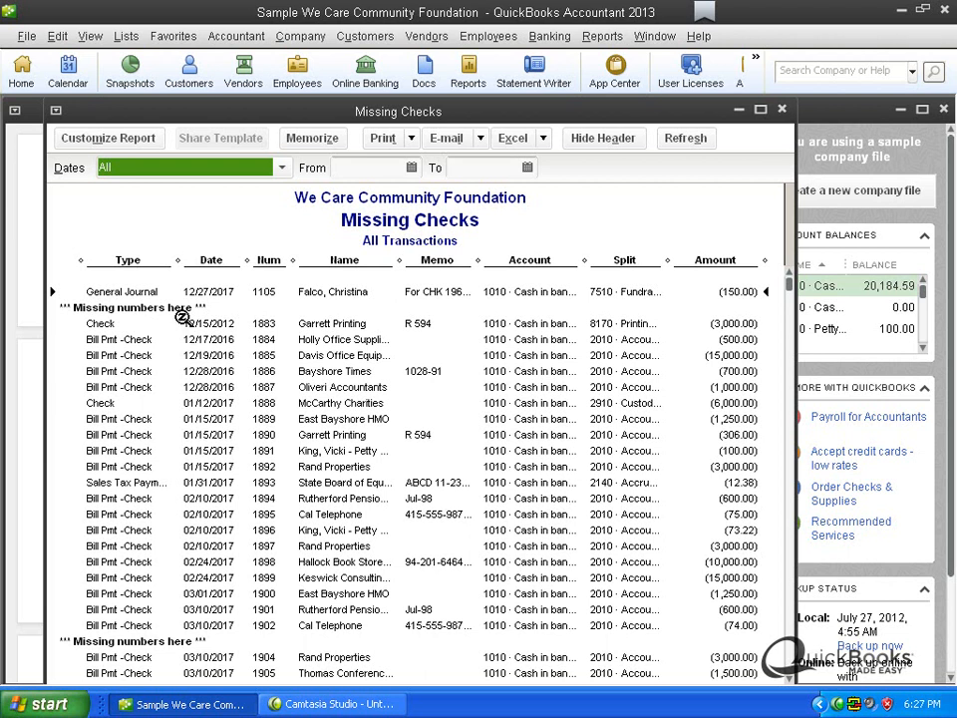
mouse_move(261, 290)
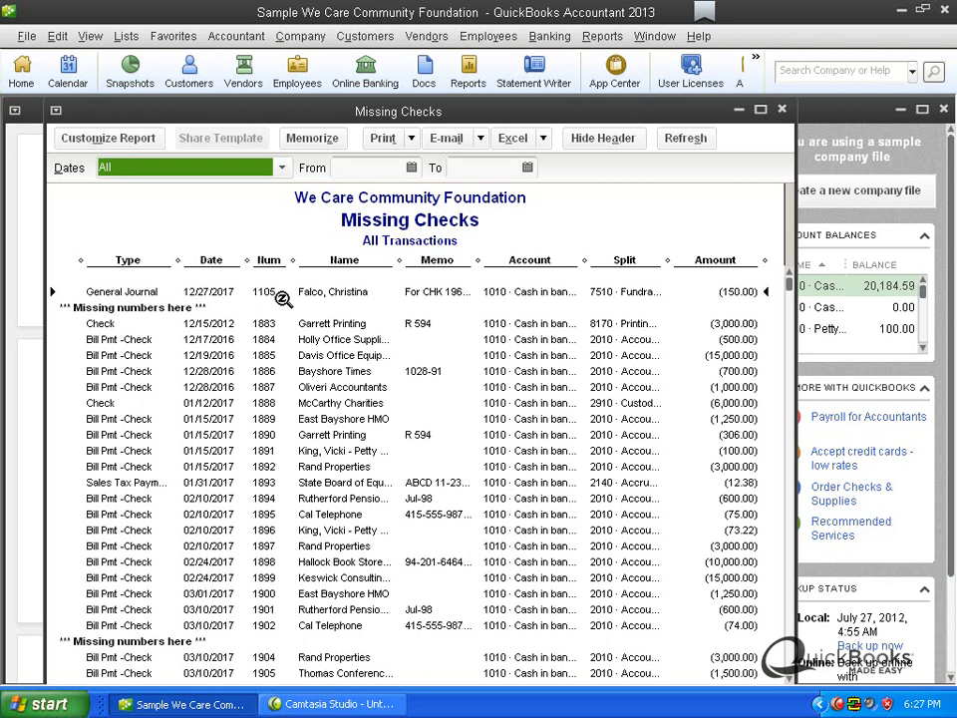
mouse_move(282, 340)
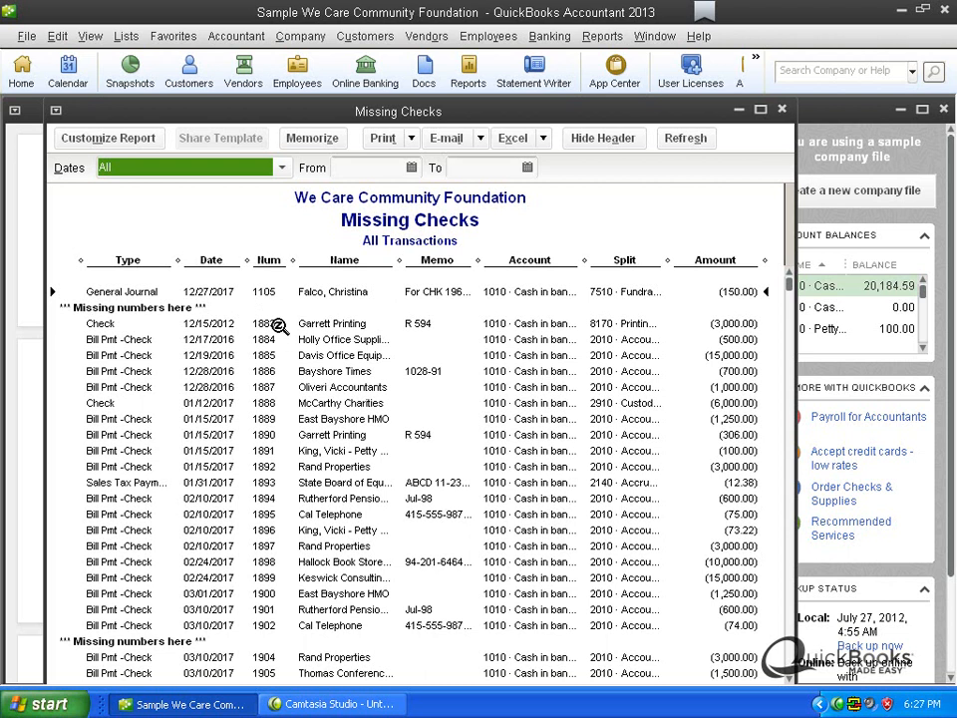
mouse_move(279, 327)
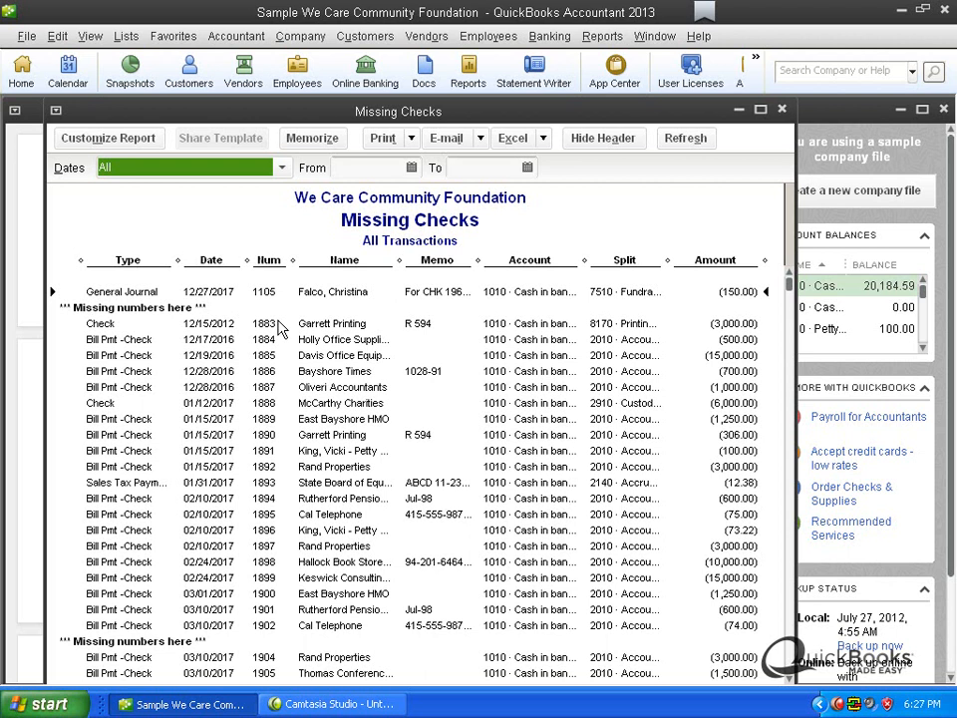
mouse_move(808, 343)
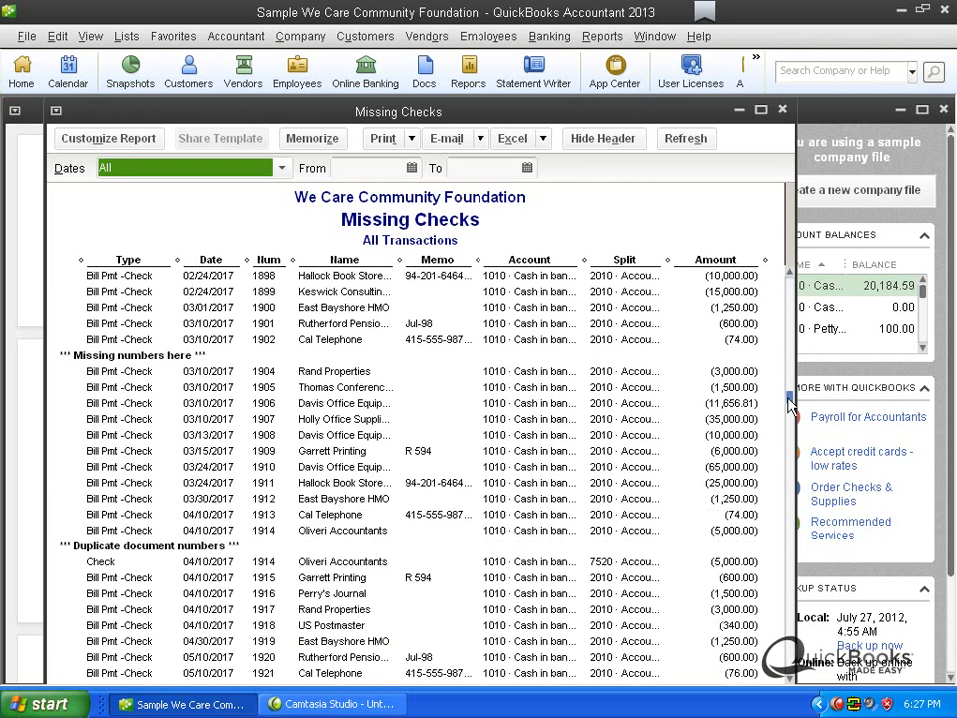
- Reach the duplicate check 1914 to Oliveri Accountants for 5,000.00 in the report
scroll("down", 3)
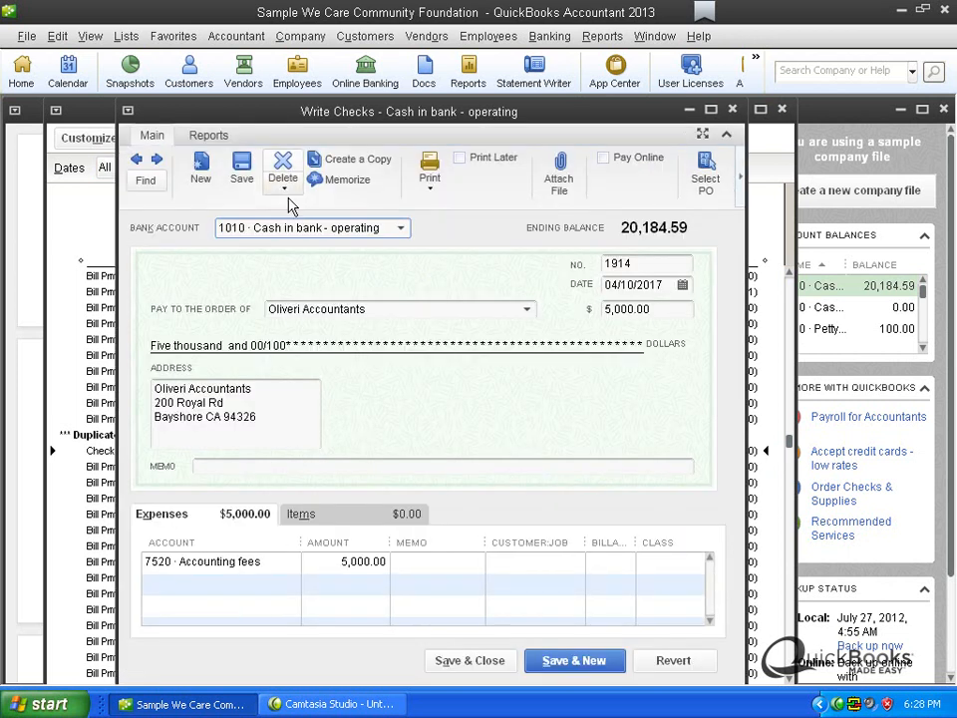
- Delete duplicate check 1914 to Oliveri Accountants, accepting the past-period warning, raising operating cash to 25,184.59
left_click(282, 168)
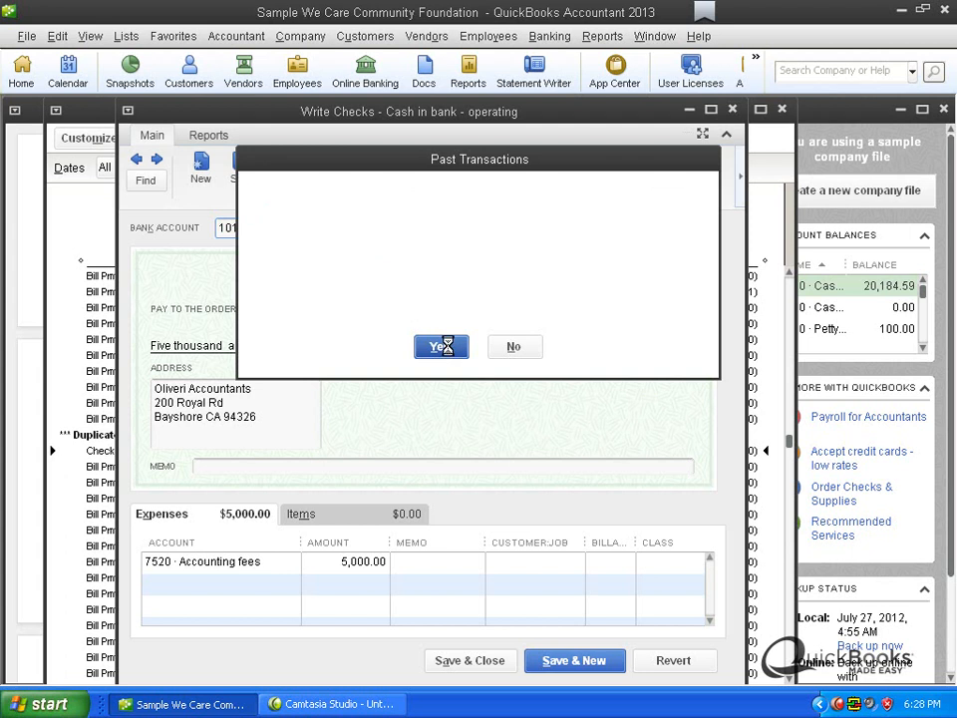
left_click(441, 346)
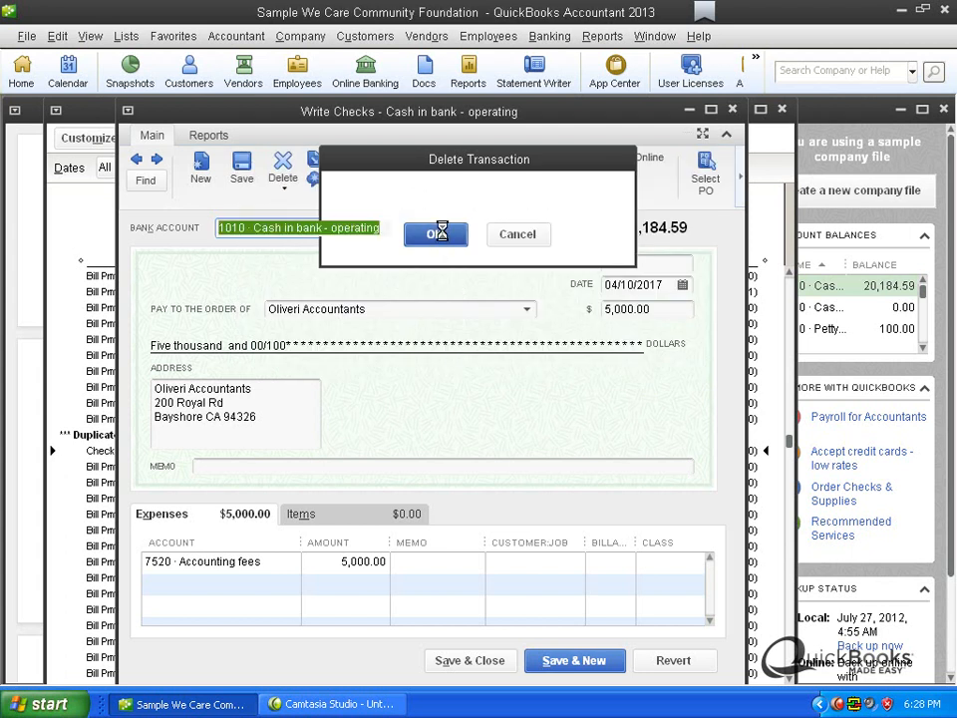
left_click(435, 233)
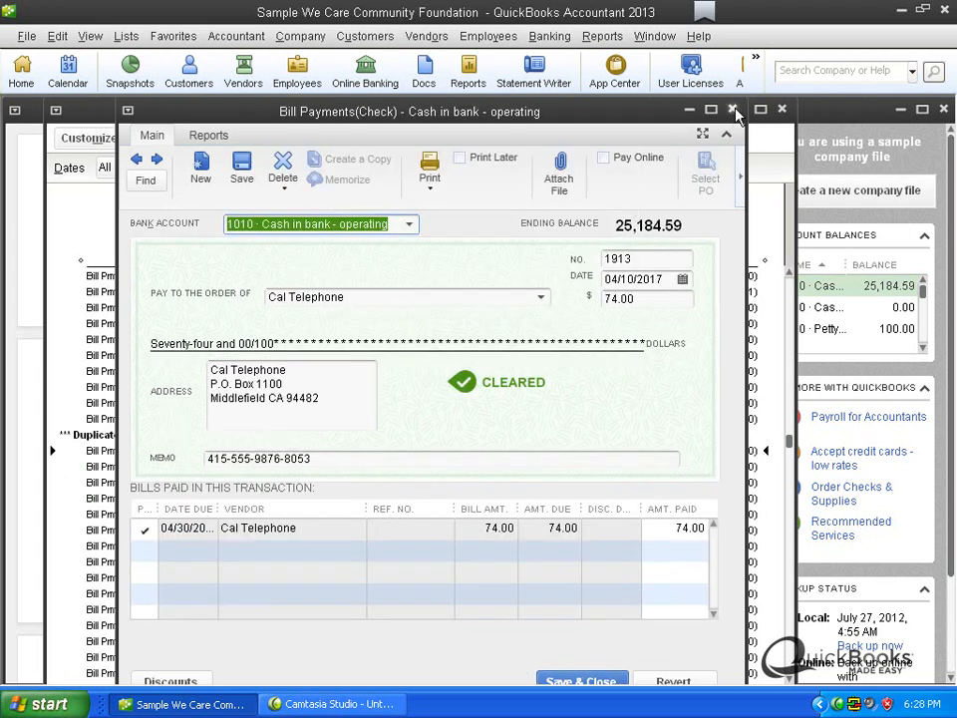
- Close the check and the Missing Checks report to return to the Home page
left_click(731, 109)
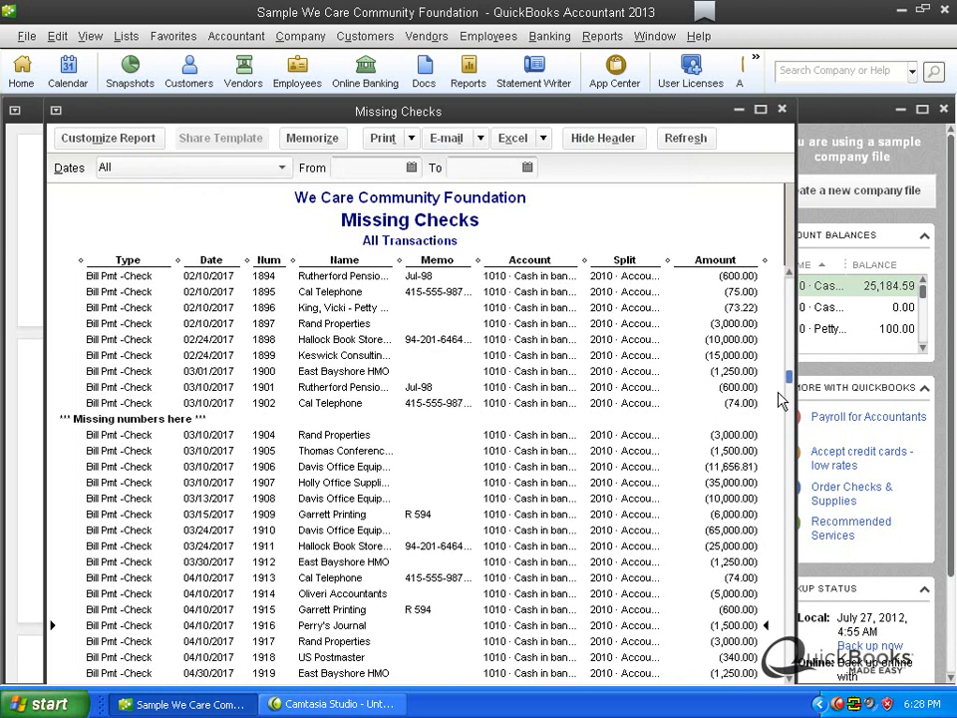
scroll("down", 3)
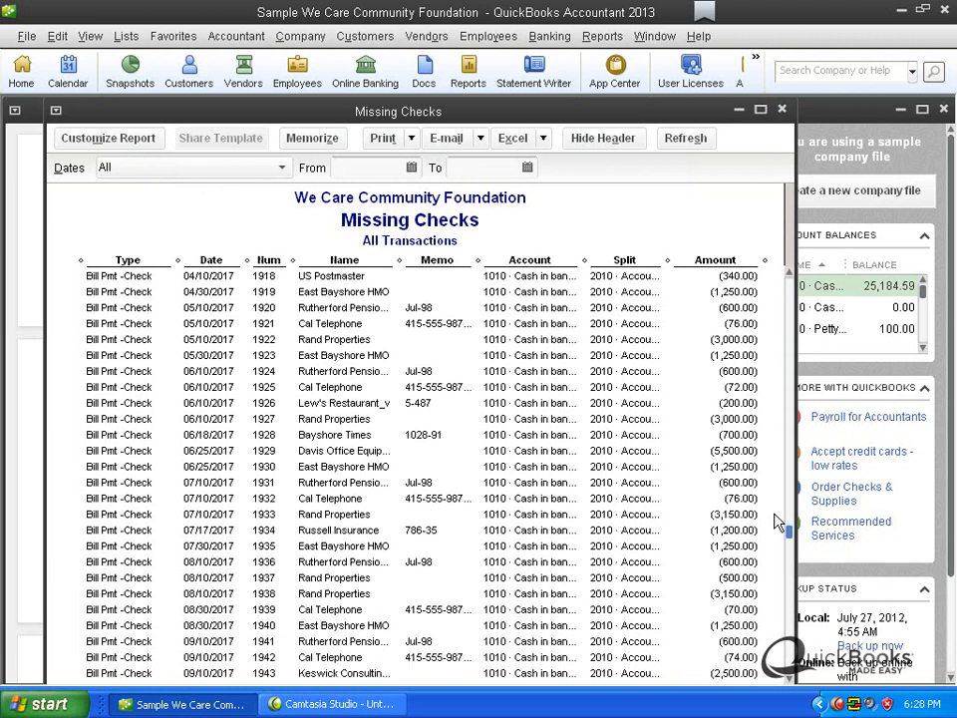
scroll("up", 3)
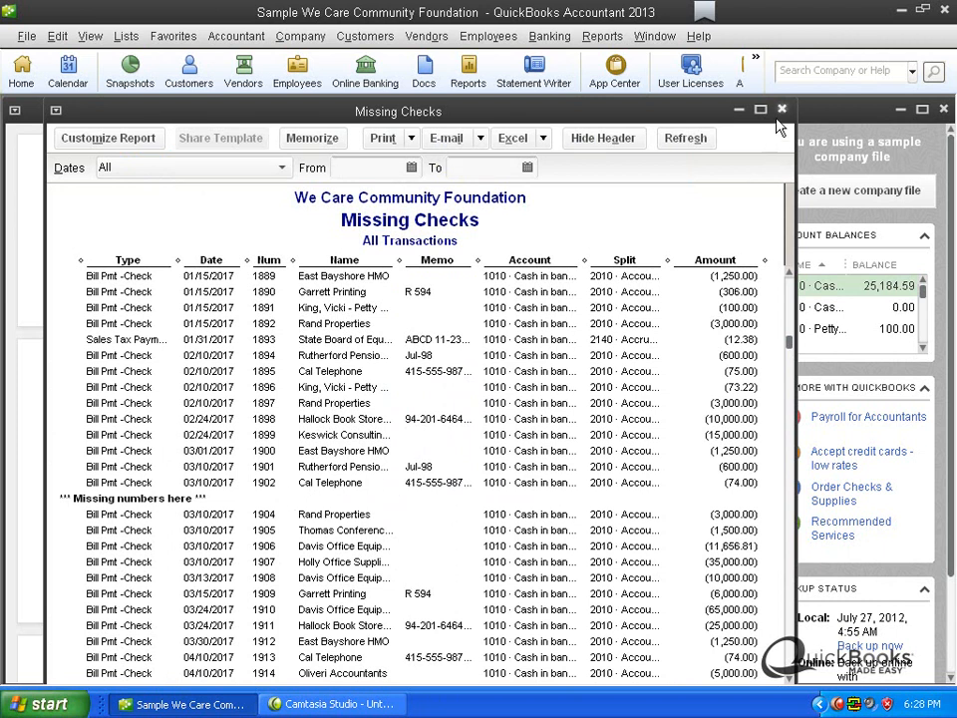
left_click(783, 109)
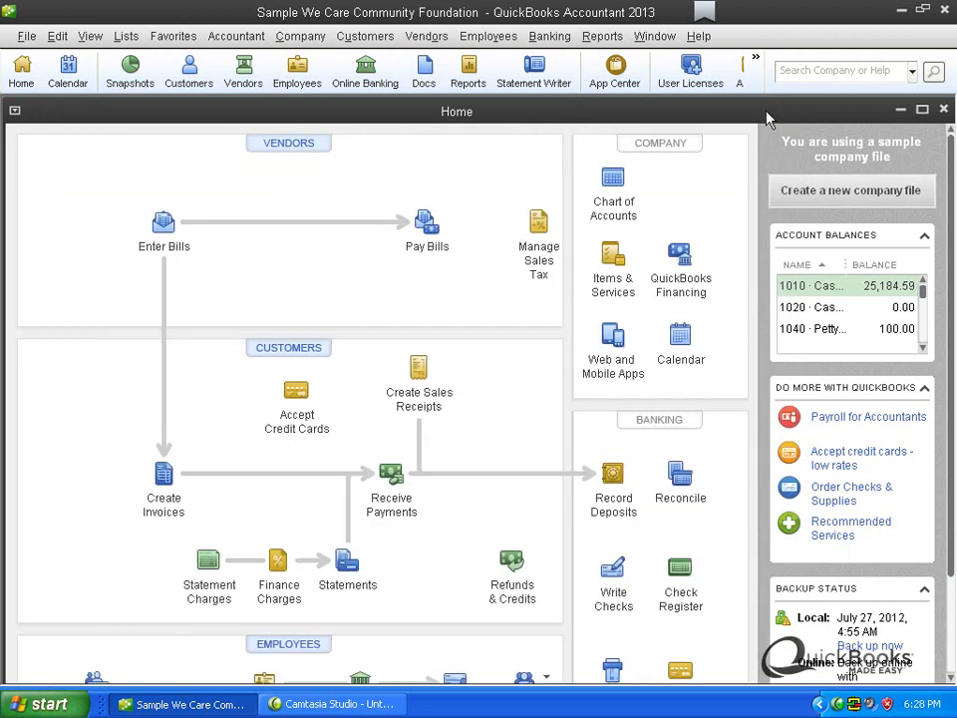